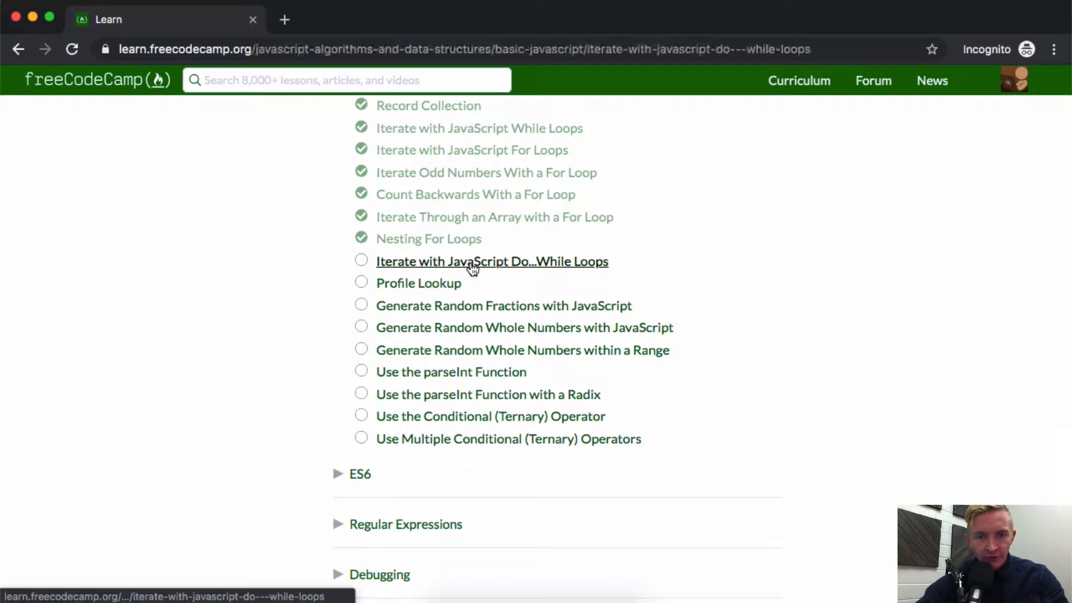
Open the 'Iterate with JavaScript Do...While Loops' challenge from the curriculum list.
click(491, 262)
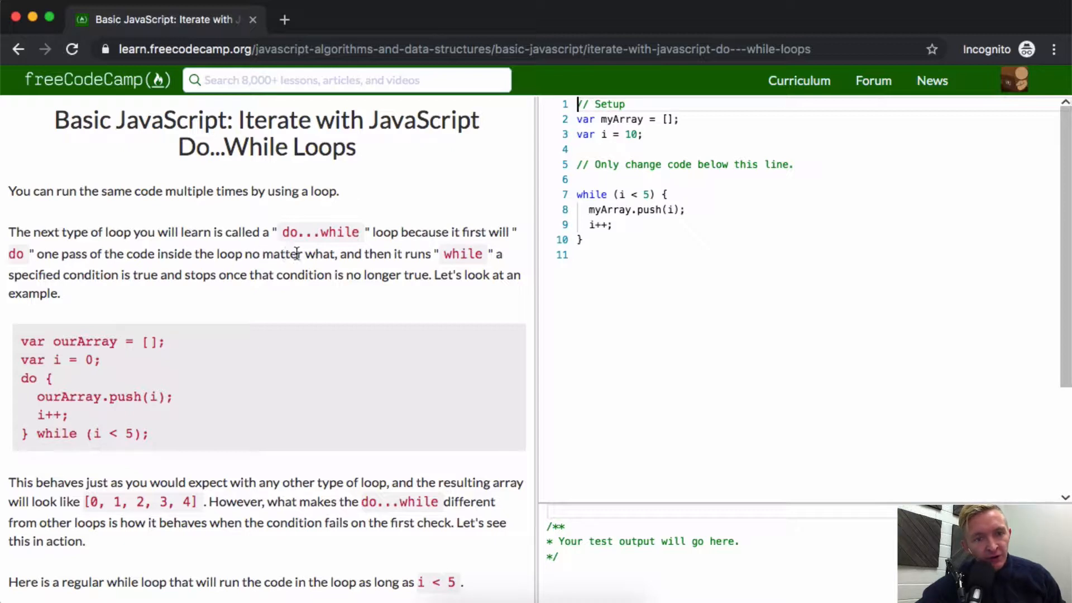
mouse_move(108, 294)
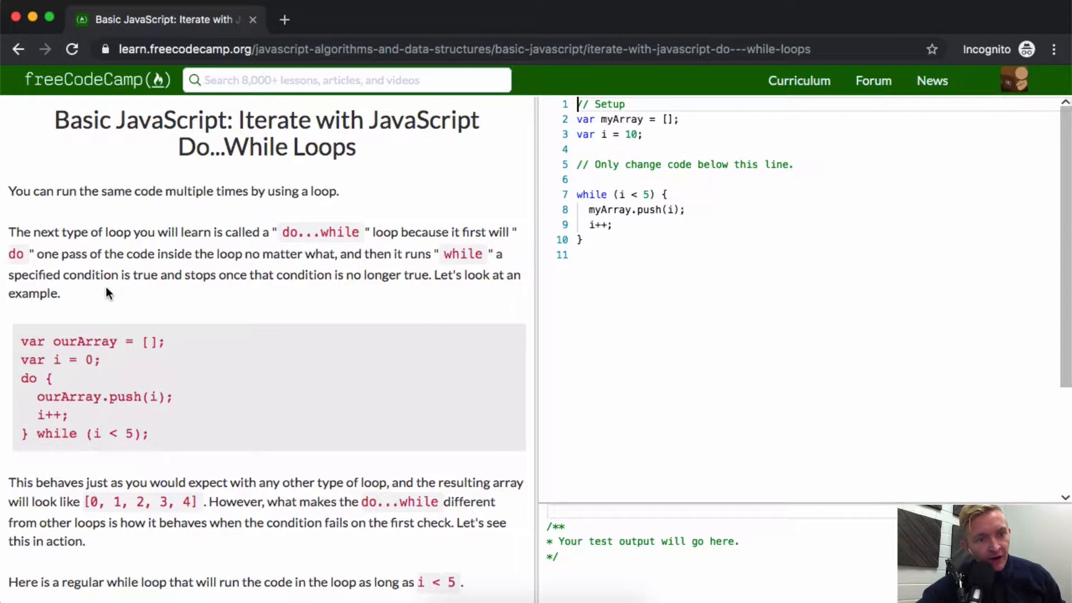
mouse_move(141, 274)
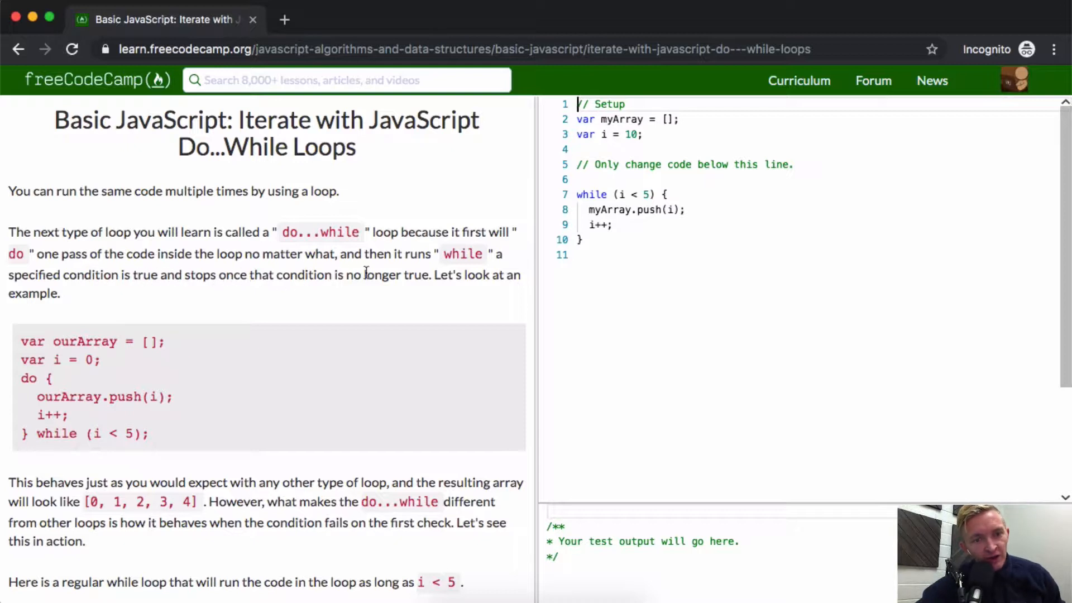
mouse_move(225, 265)
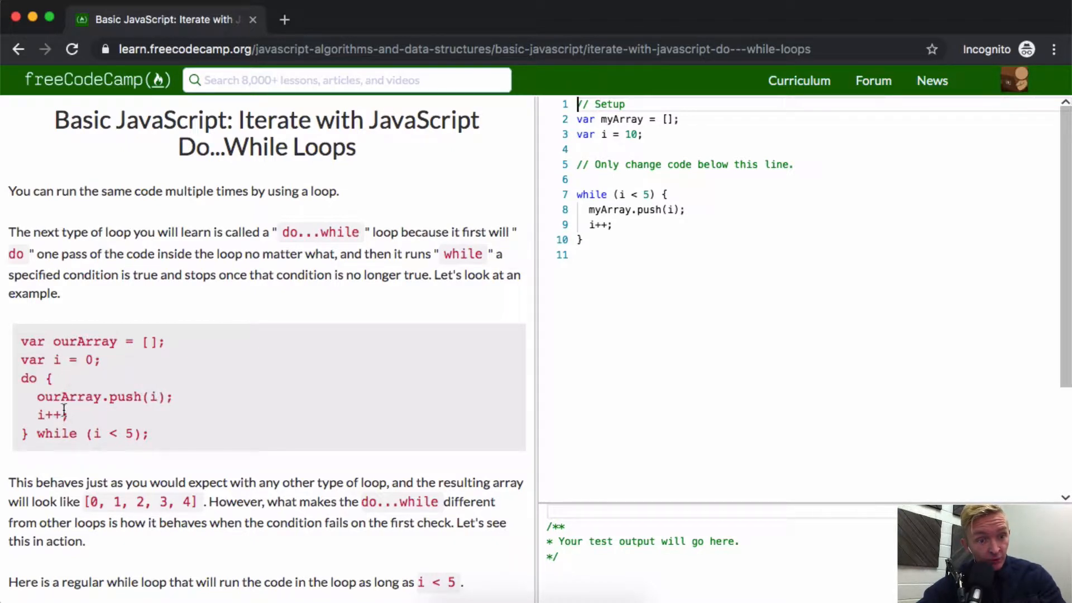
mouse_move(98, 435)
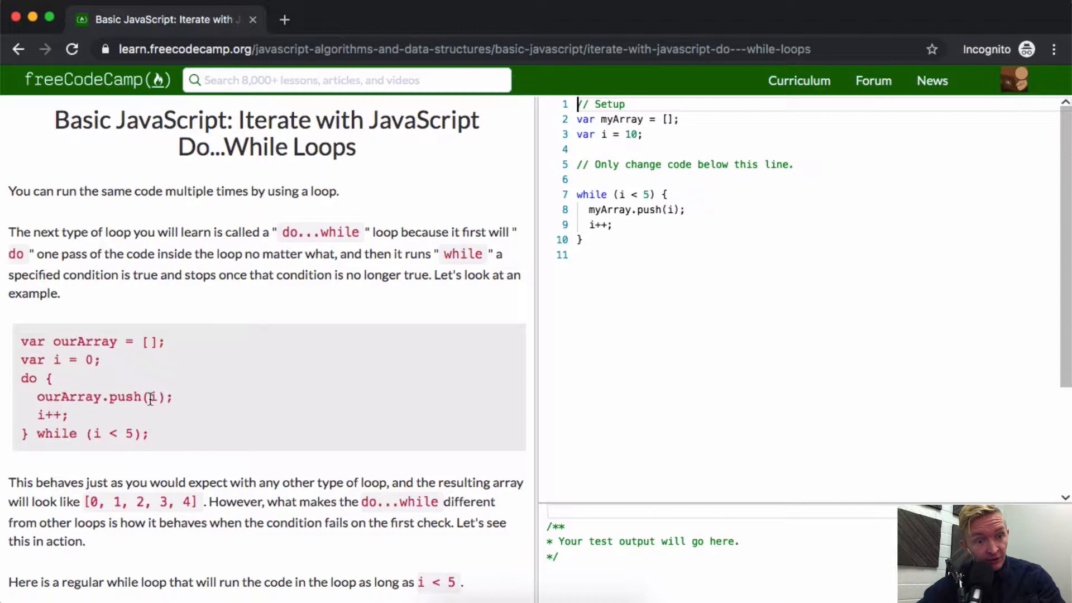
mouse_move(101, 433)
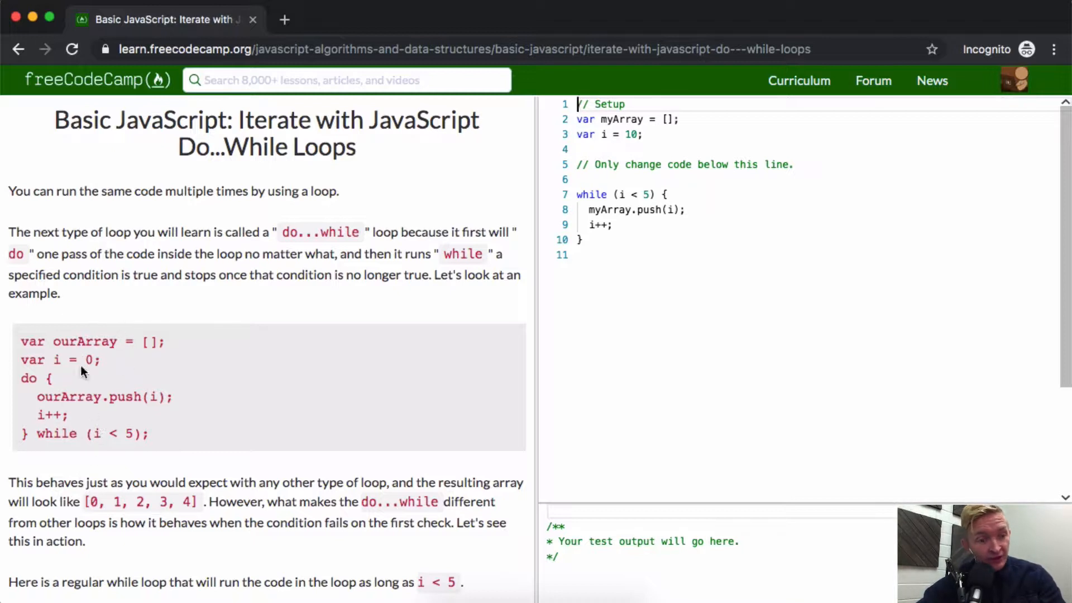
mouse_move(47, 411)
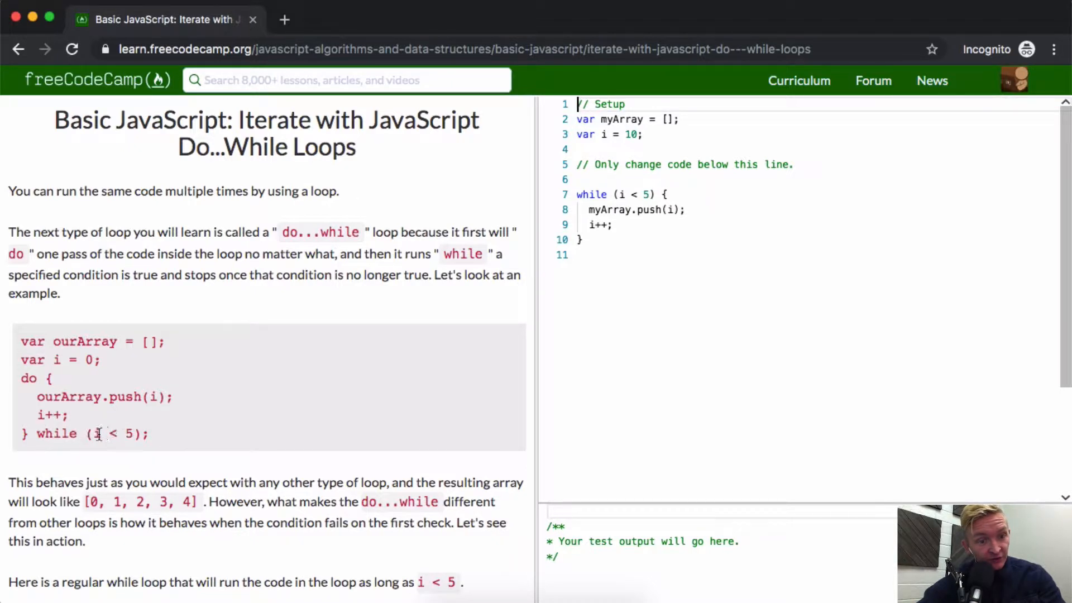
drag(20, 342, 149, 433)
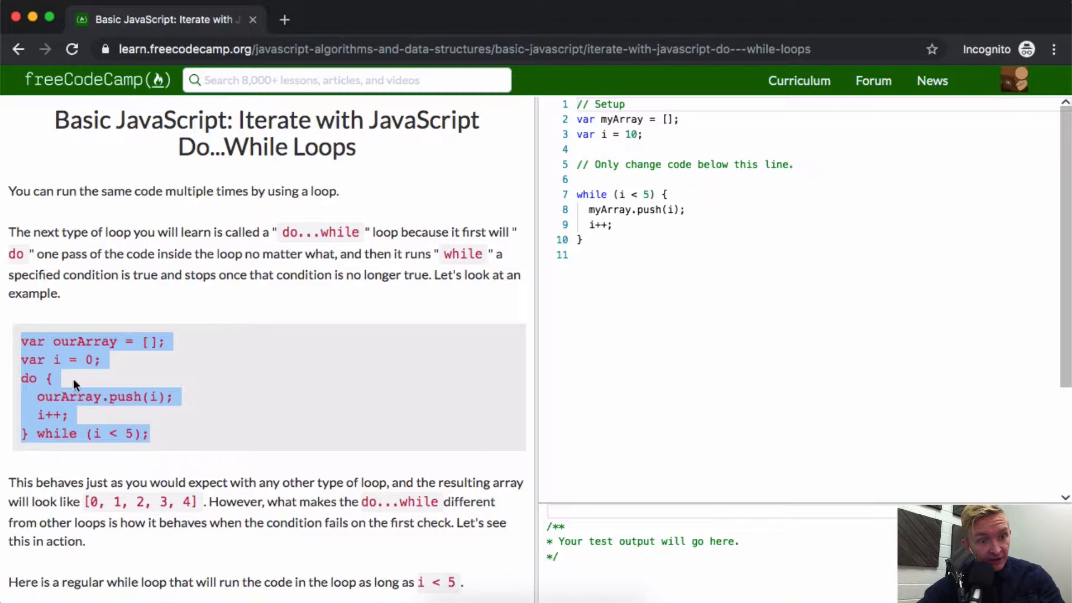
double_click(83, 341)
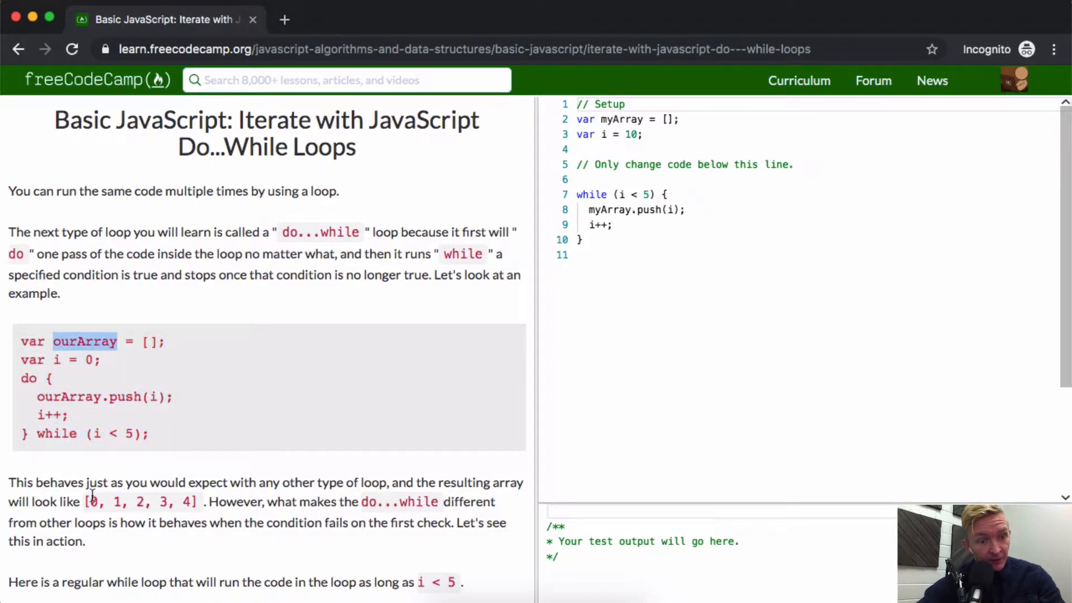
scroll(down, 3)
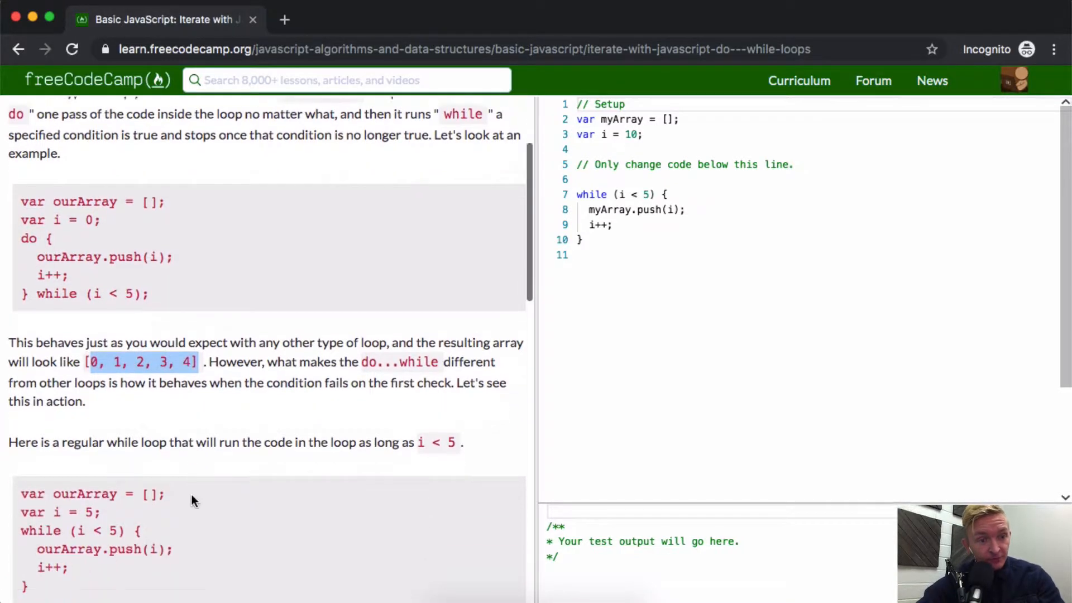
scroll(down, 3)
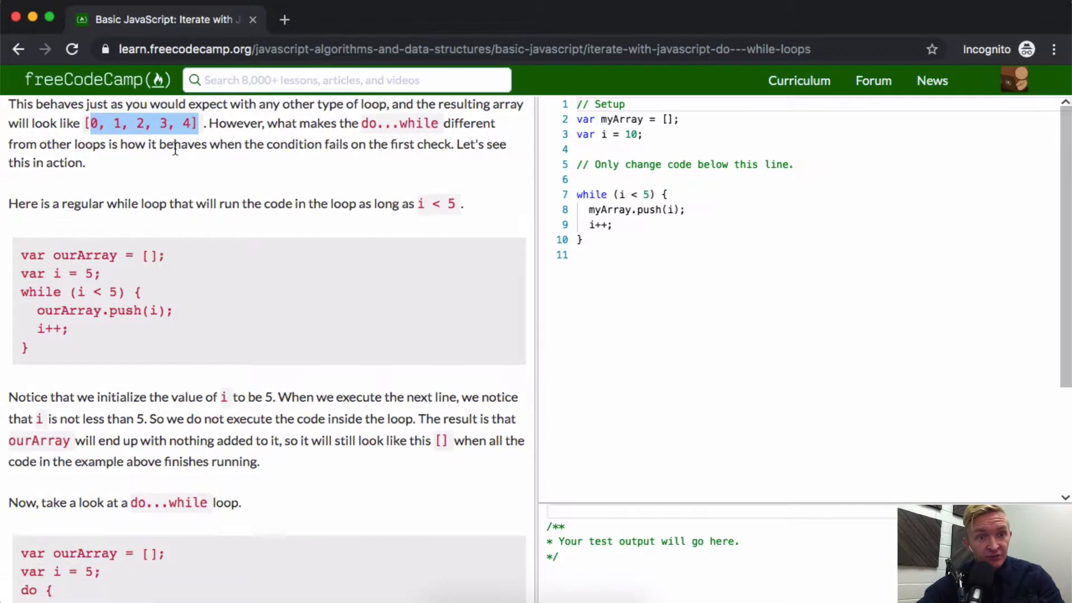
mouse_move(268, 97)
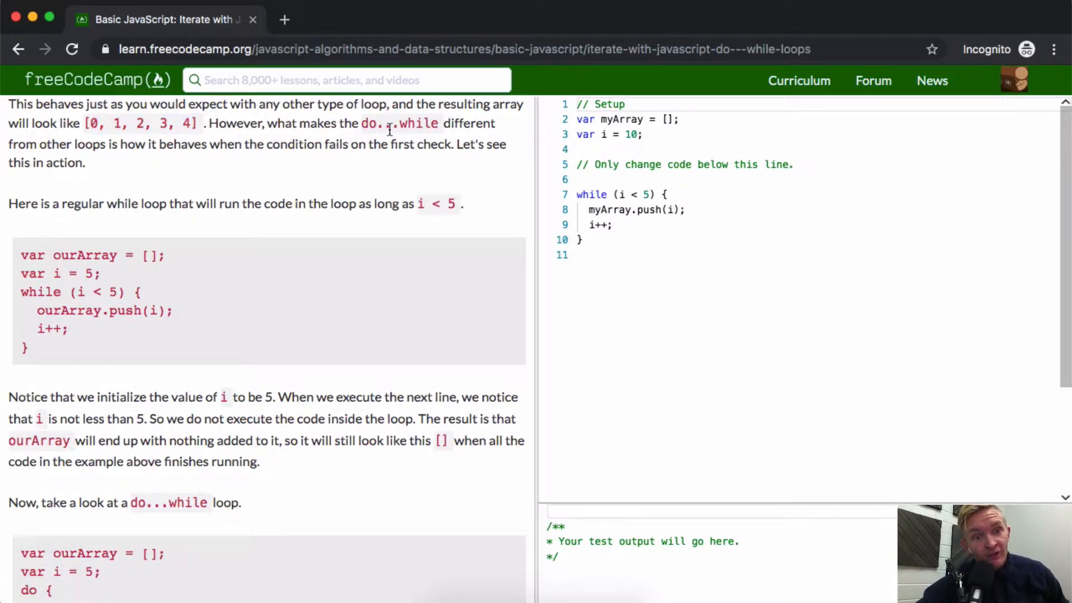
mouse_move(136, 164)
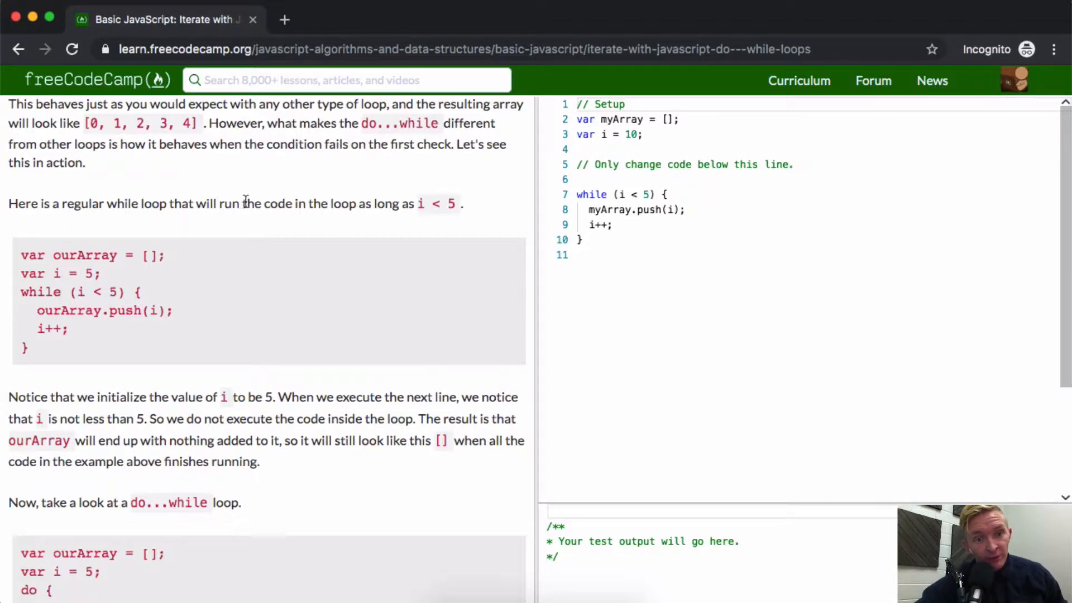
mouse_move(355, 211)
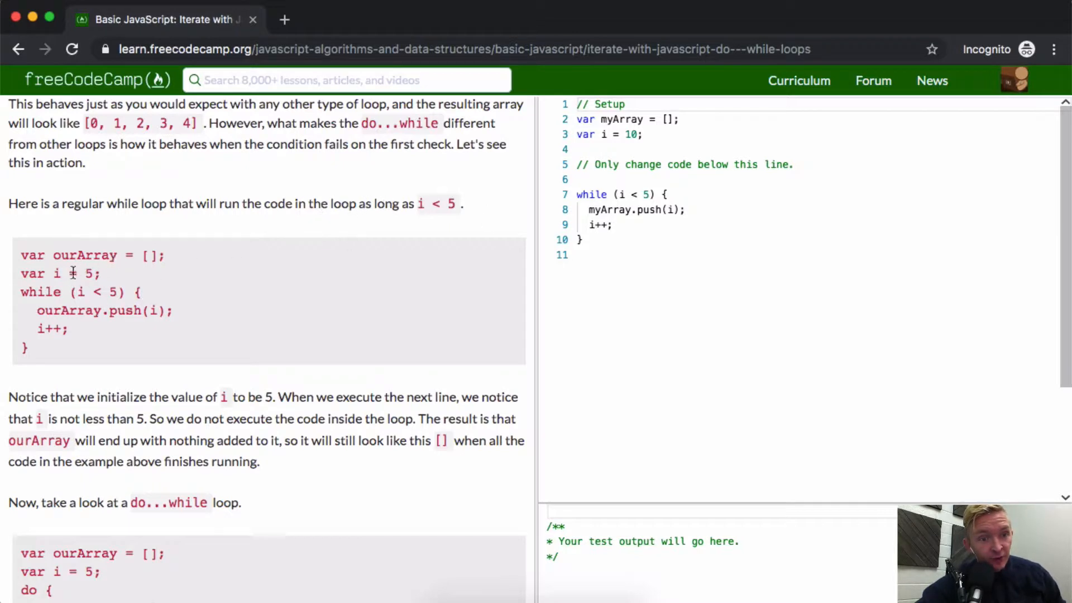
mouse_move(83, 329)
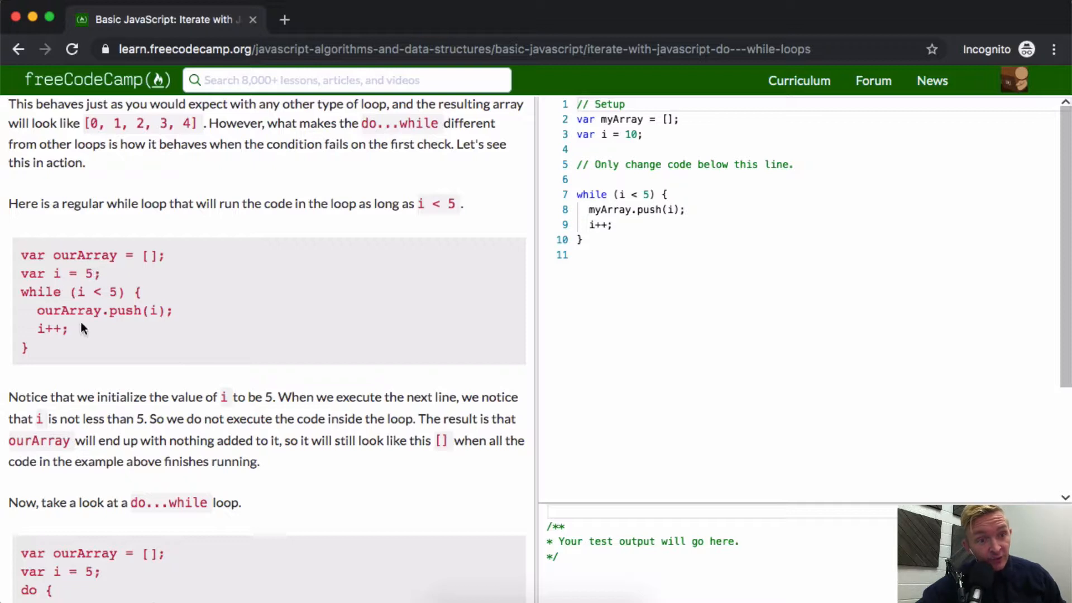
mouse_move(108, 337)
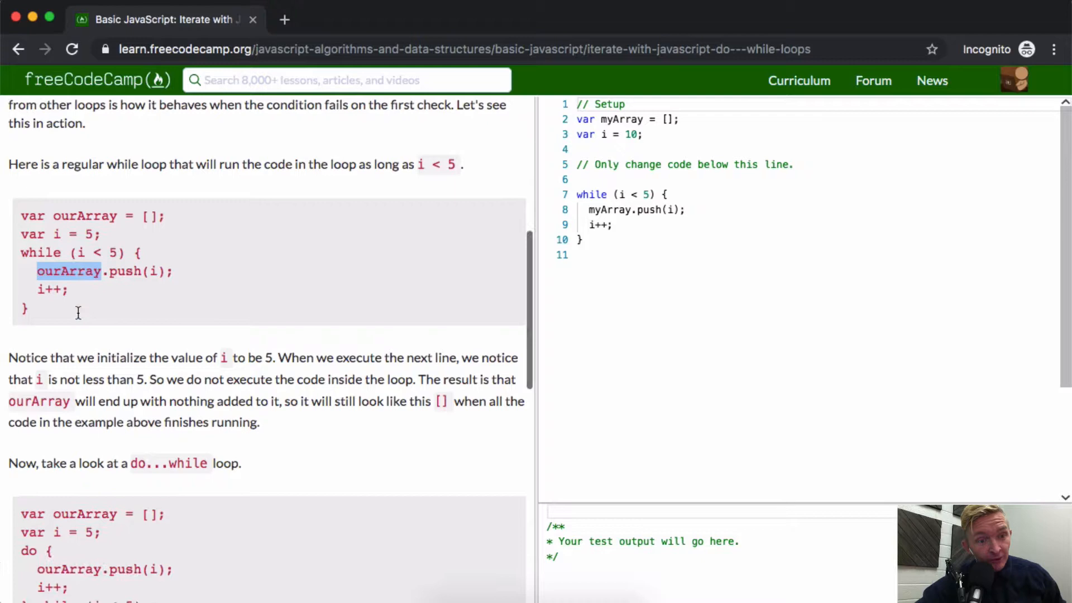
scroll(down, 3)
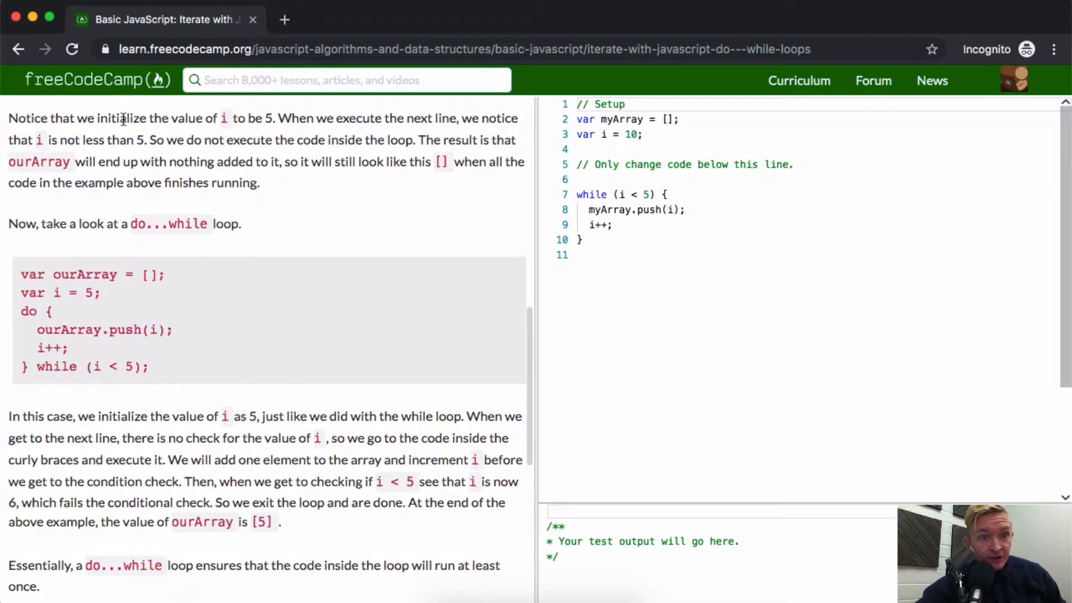
scroll(up, 3)
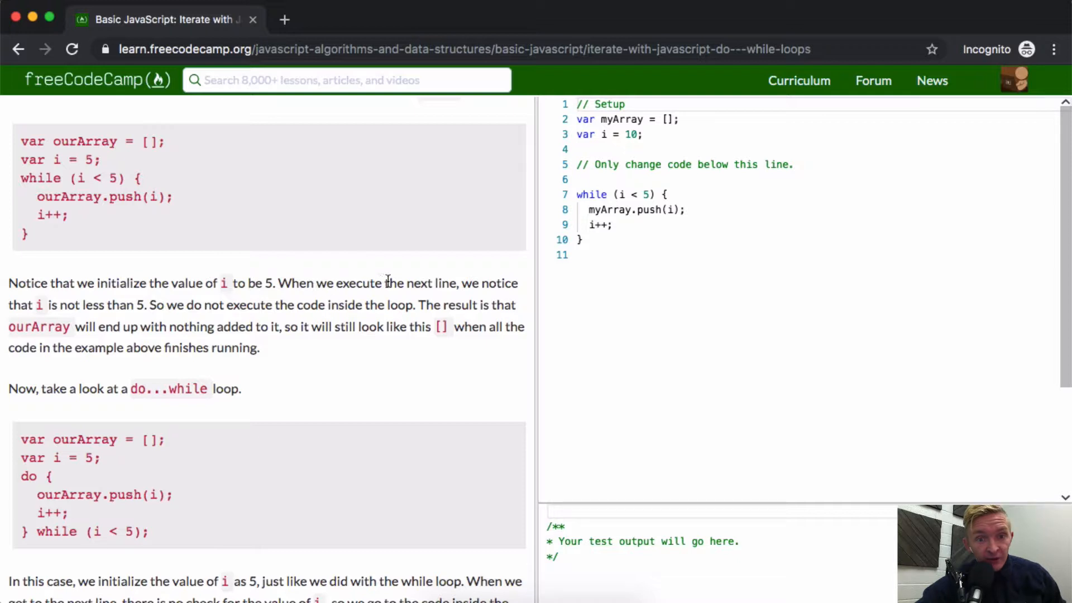
mouse_move(122, 305)
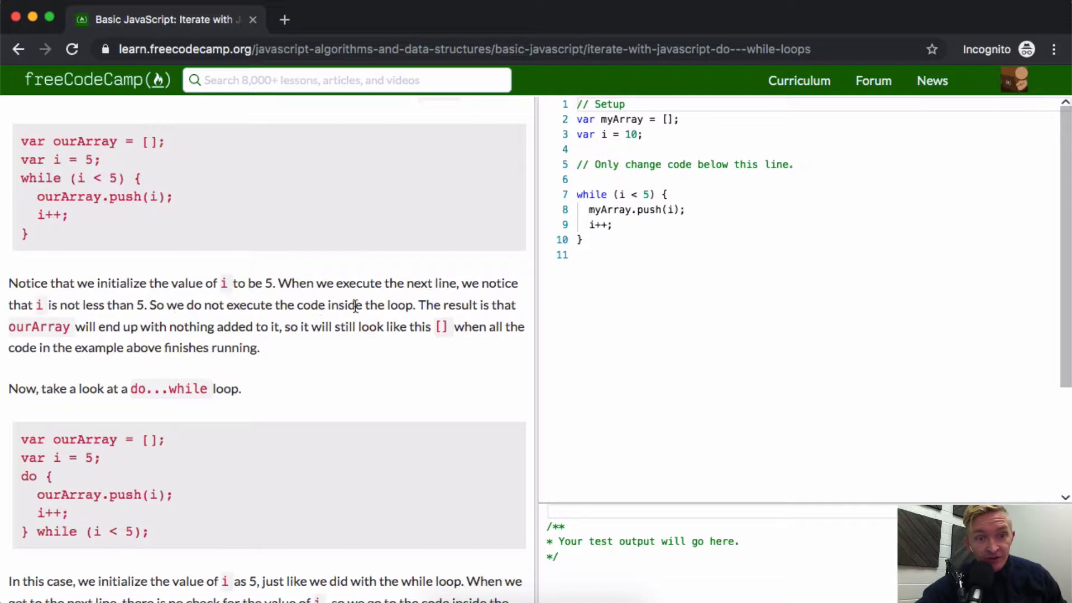
mouse_move(488, 322)
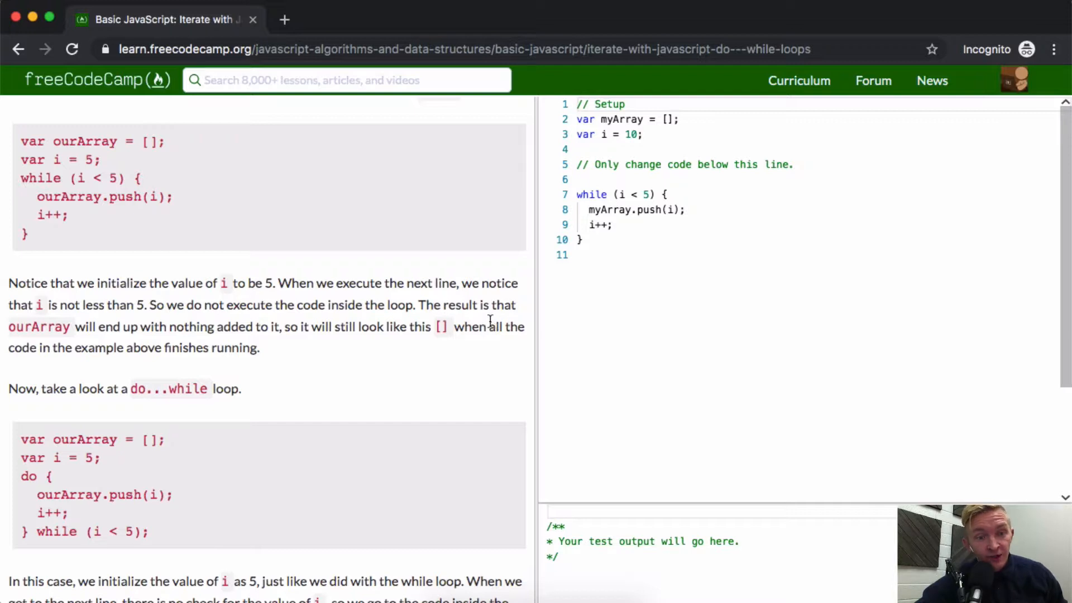
mouse_move(213, 336)
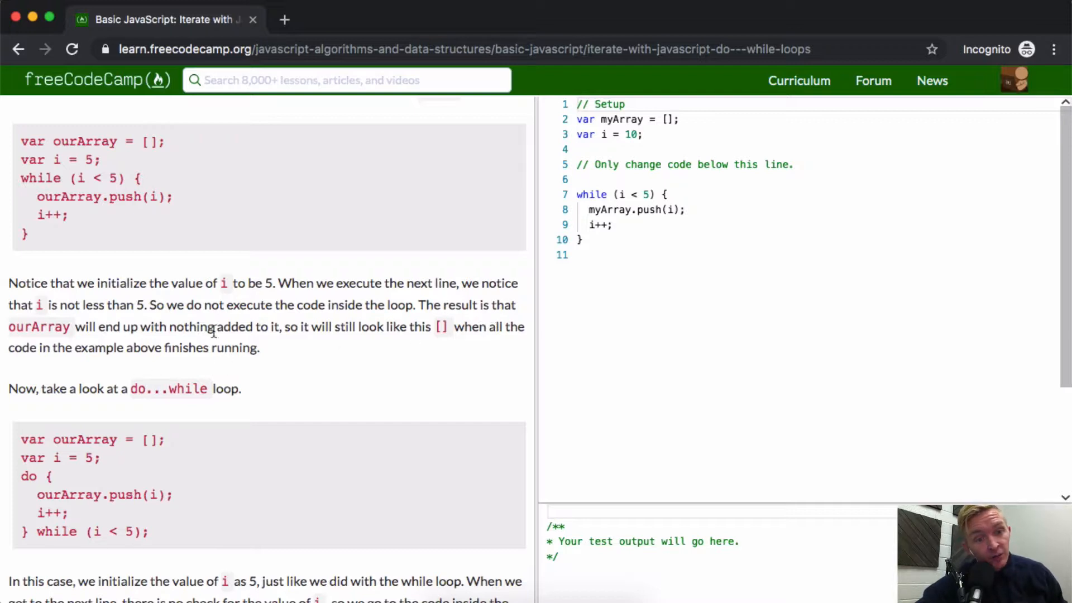
mouse_move(391, 327)
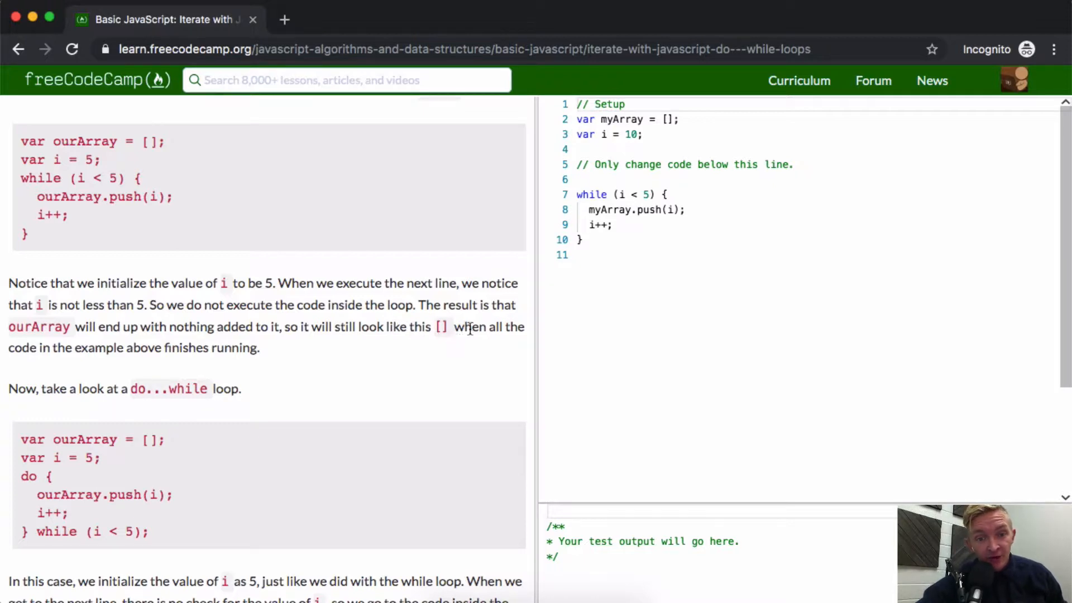
mouse_move(63, 353)
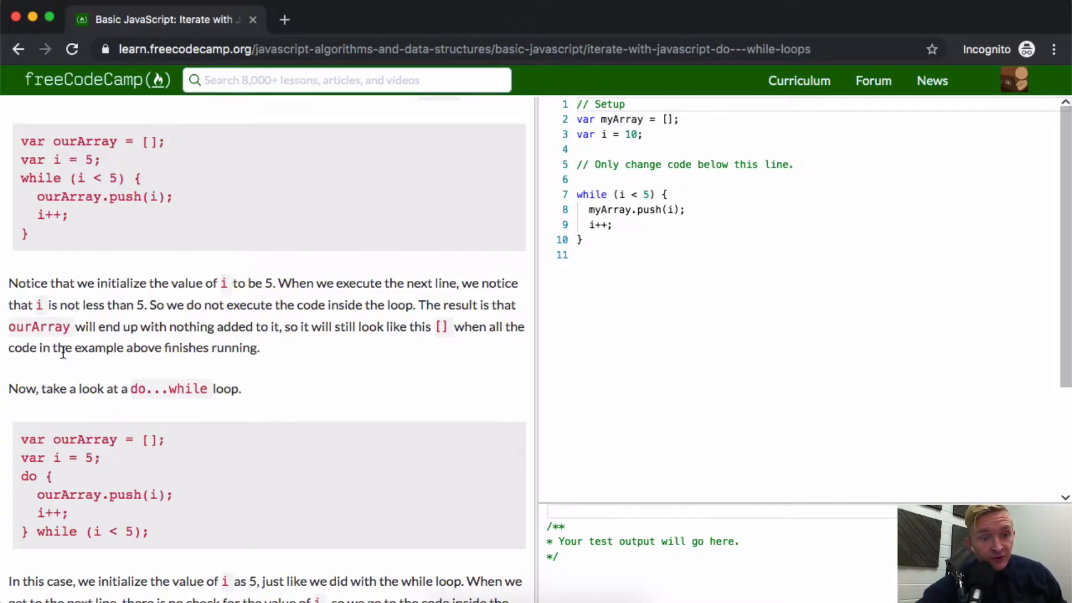
mouse_move(30, 388)
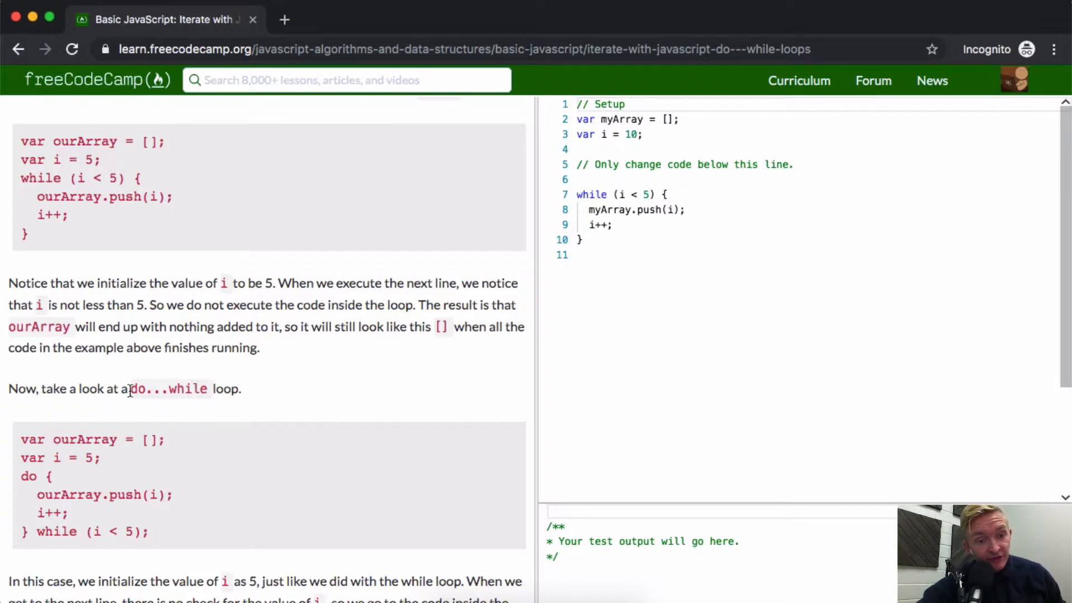
scroll(down, 3)
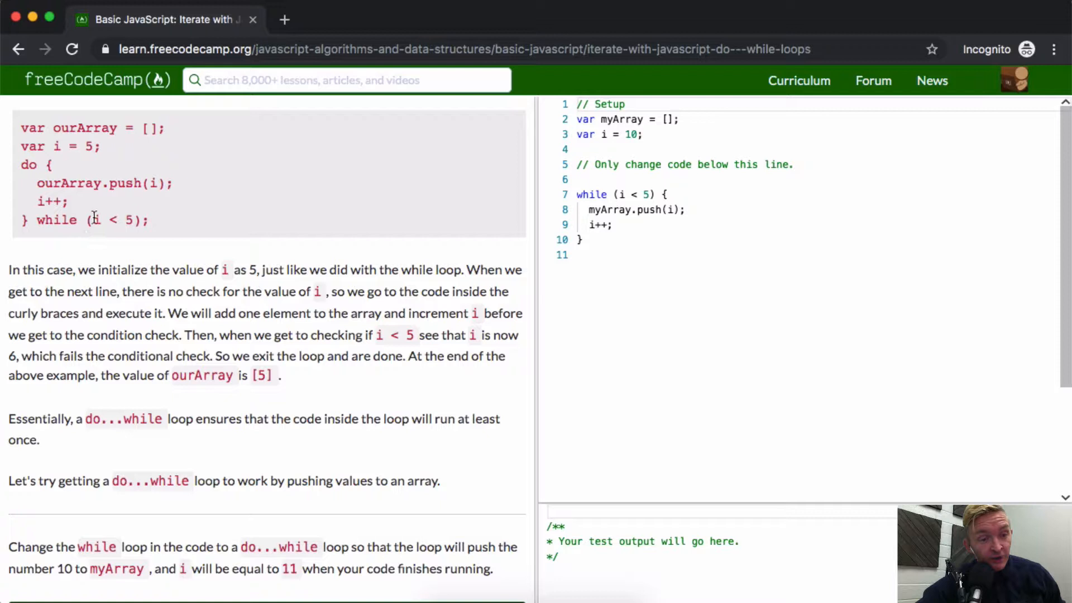
mouse_move(66, 200)
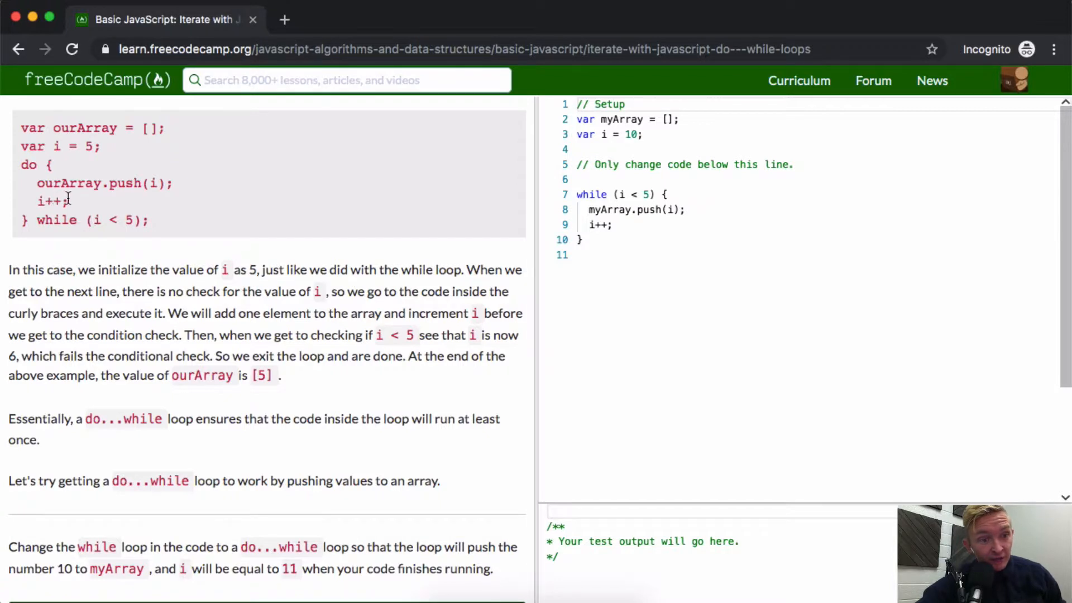
mouse_move(139, 219)
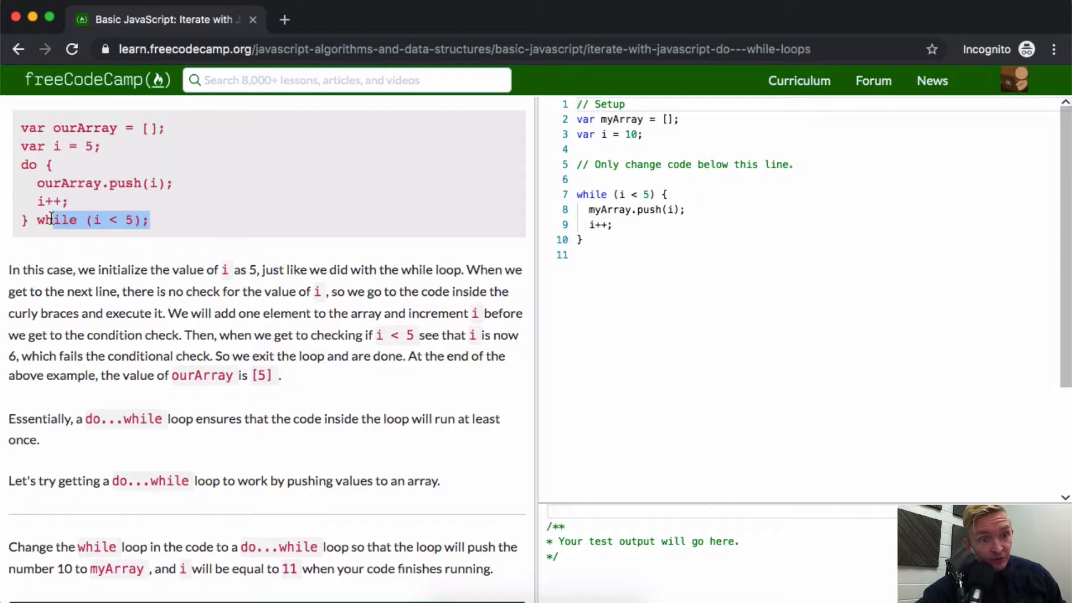
scroll(down, 3)
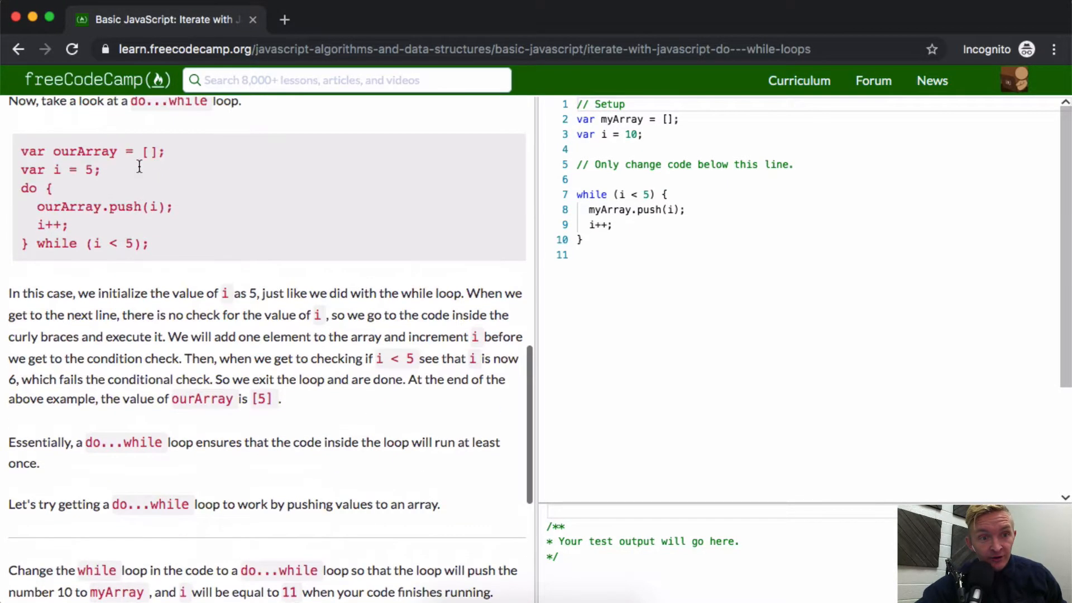
scroll(down, 3)
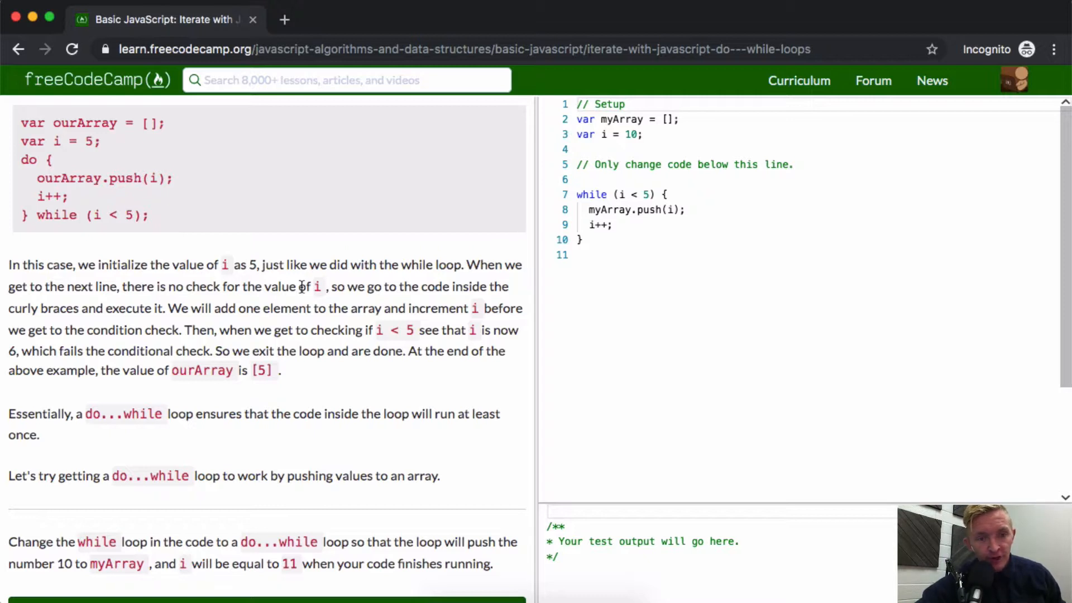
mouse_move(458, 287)
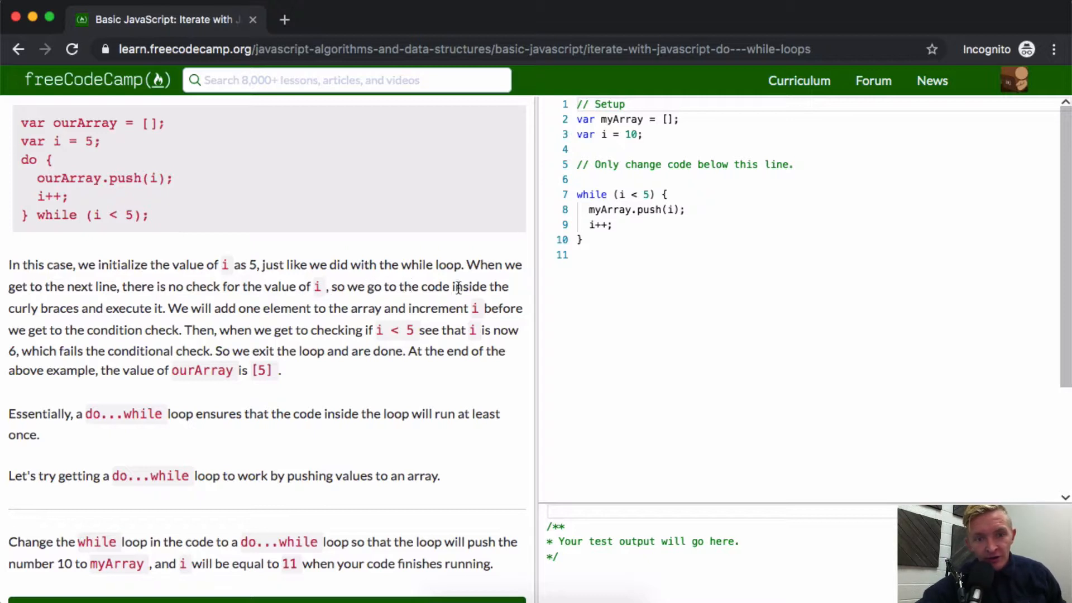
mouse_move(343, 312)
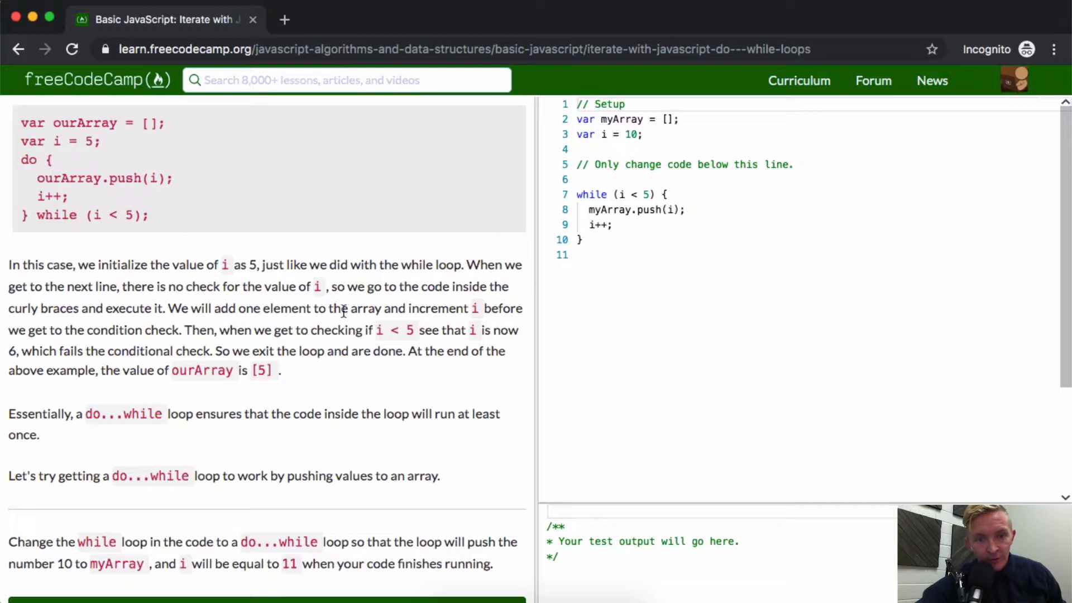
mouse_move(96, 356)
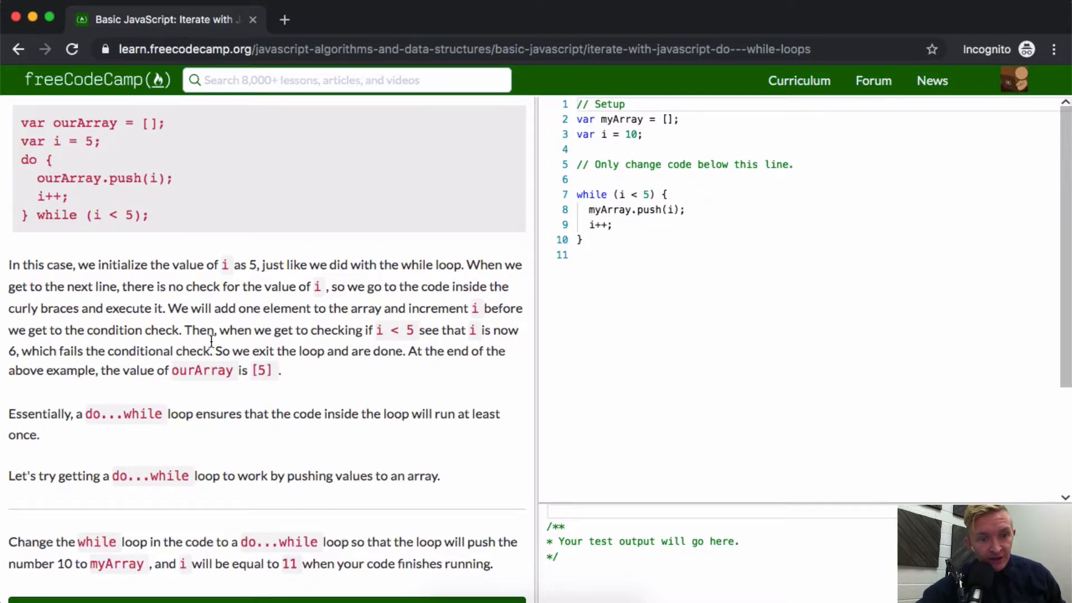
mouse_move(424, 332)
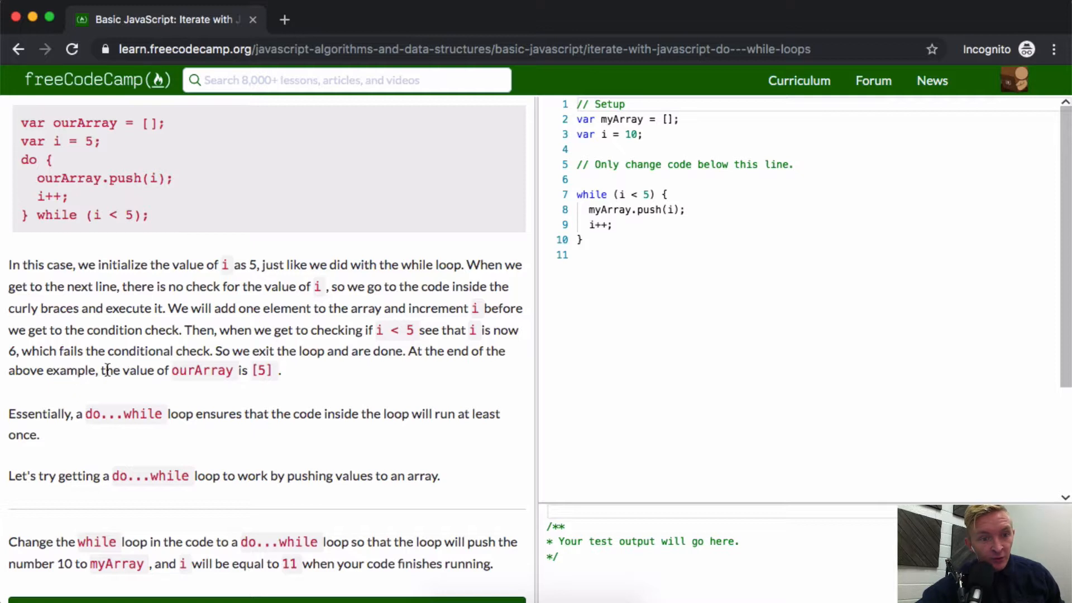
mouse_move(247, 335)
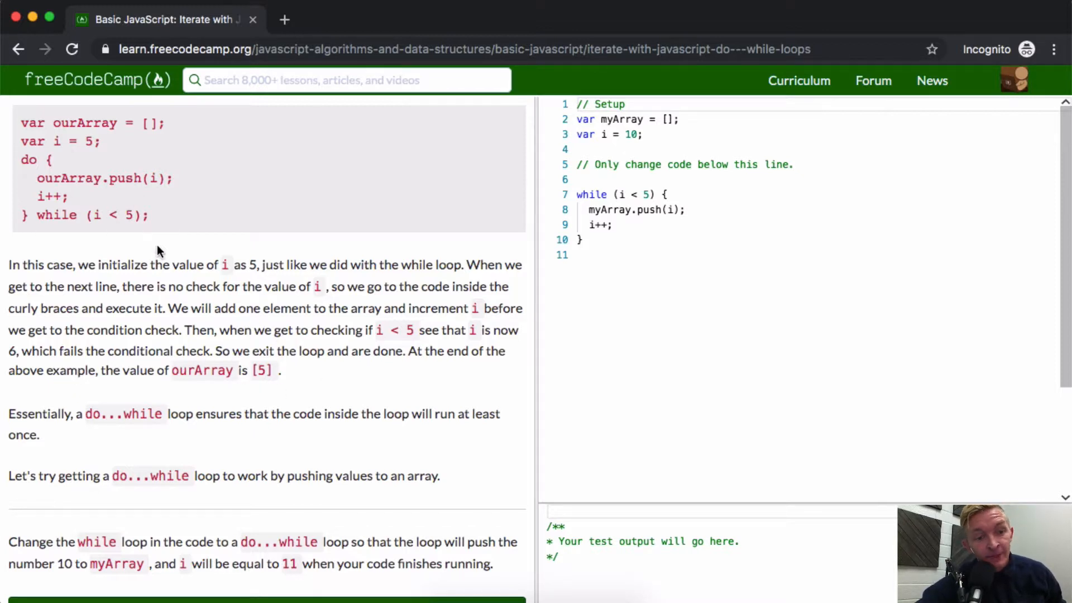
mouse_move(143, 368)
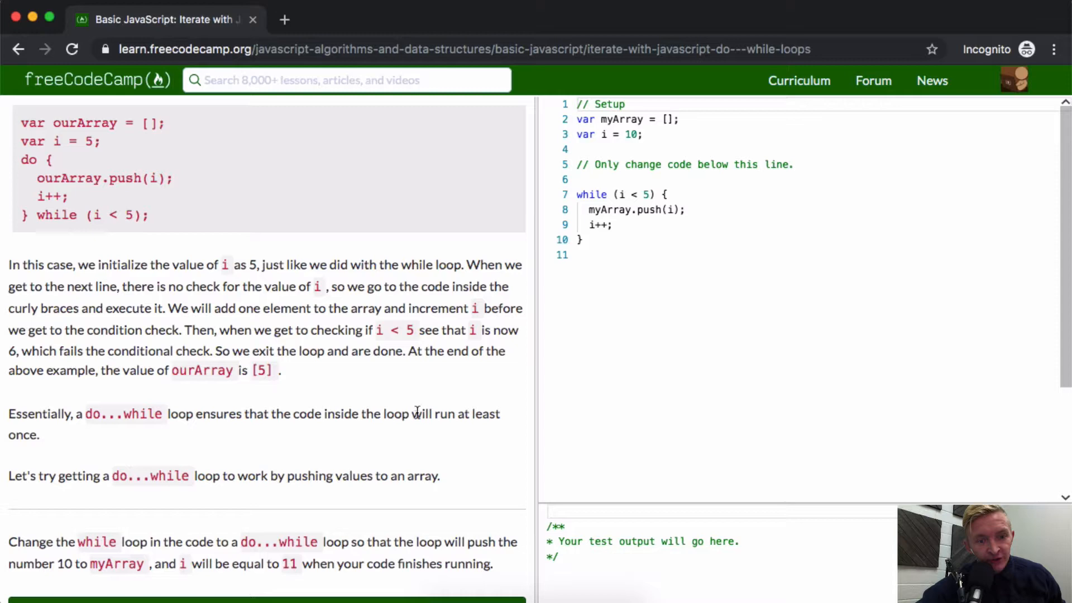
scroll(down, 3)
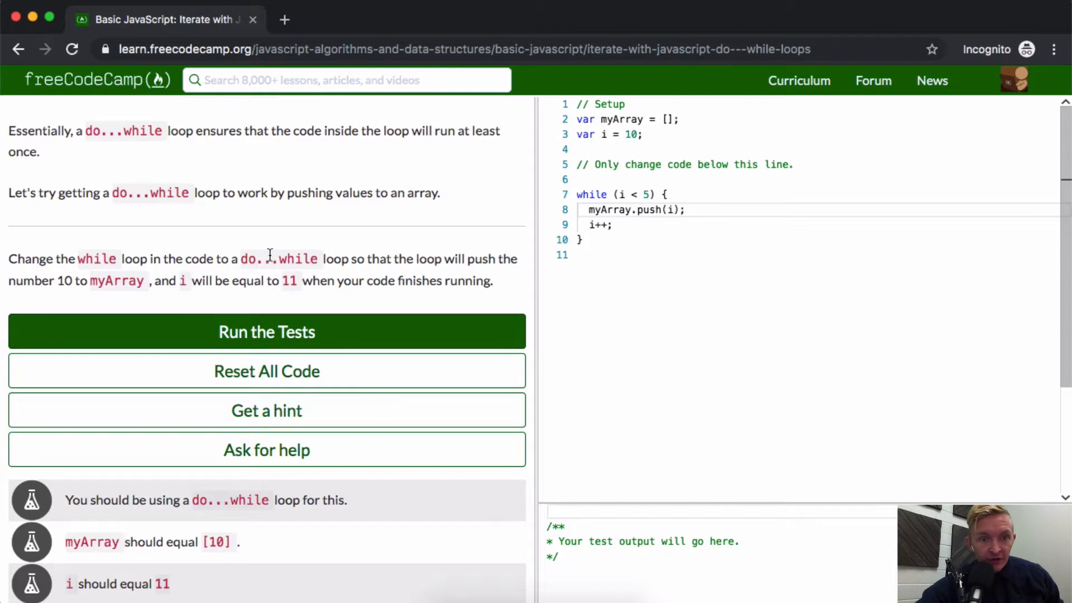
mouse_move(401, 272)
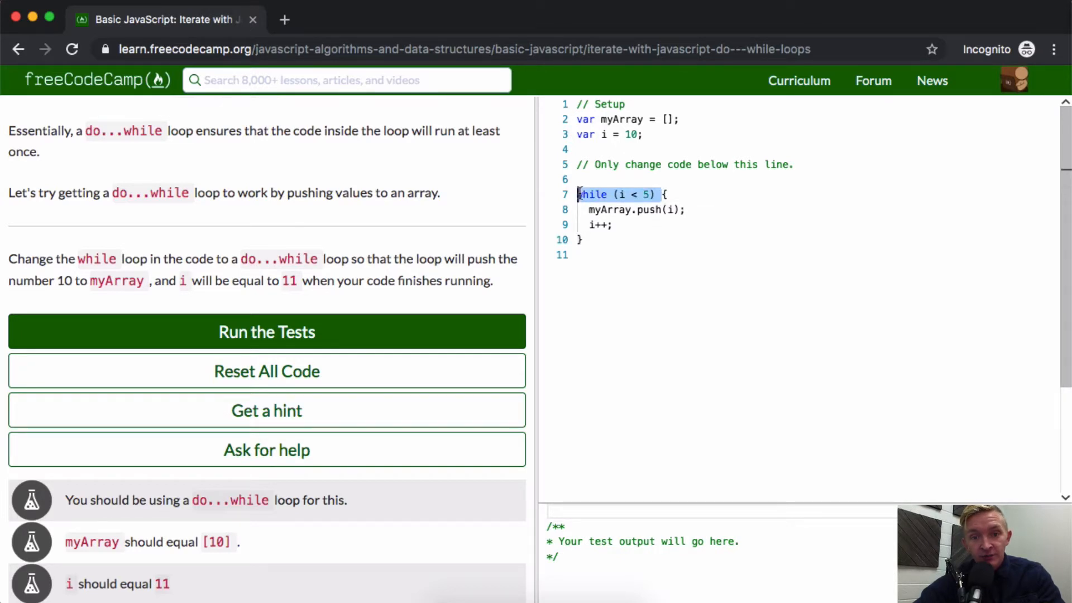
Rewrite the loop as do { ... } while (i < 5); and pass all three tests.
text(d{)
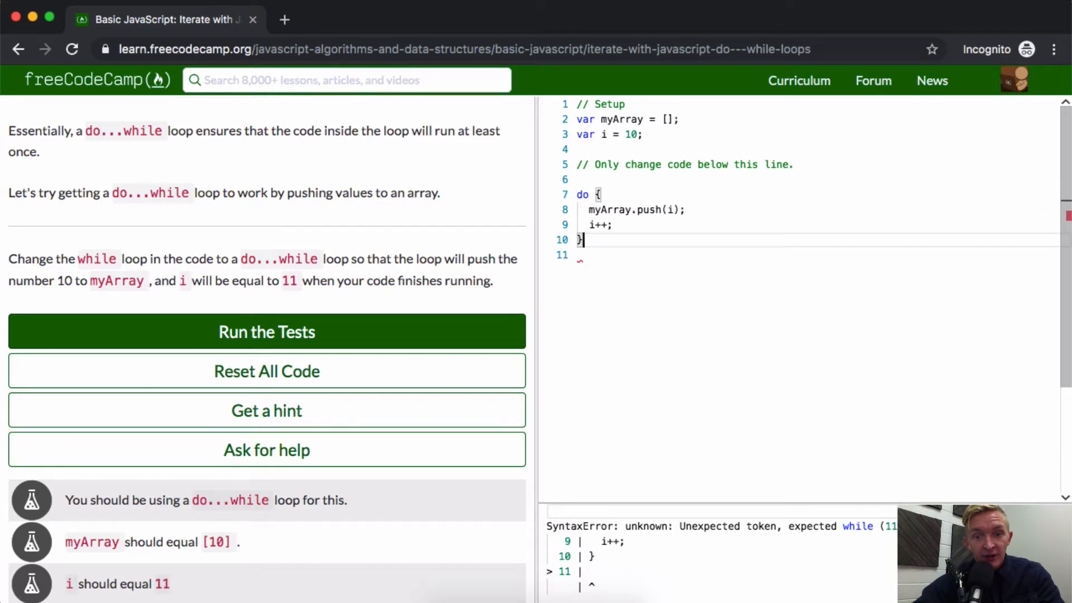
text(while (i < 5))
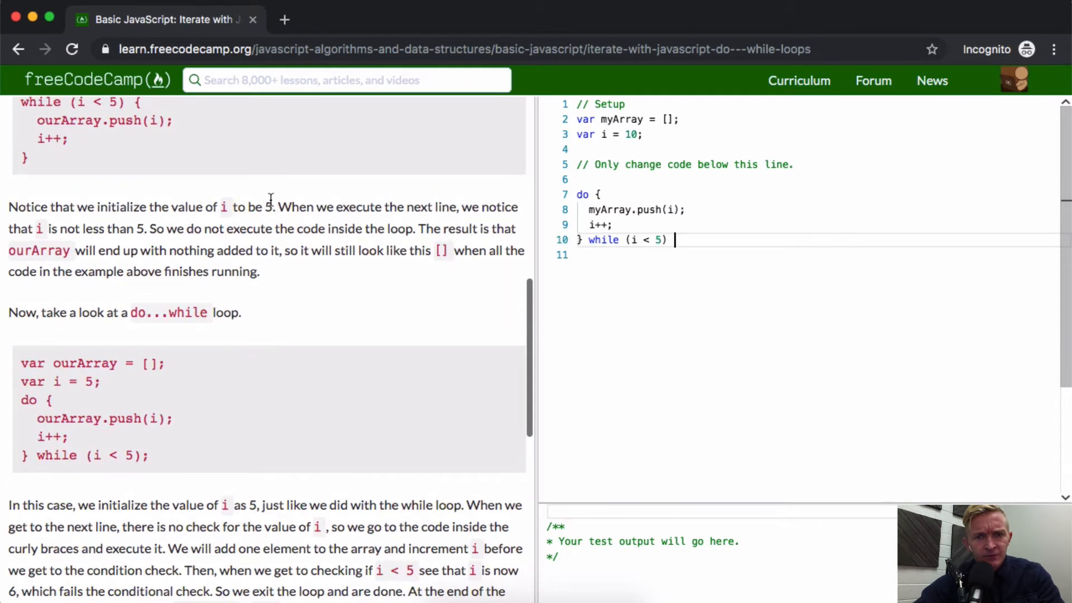
text(;)
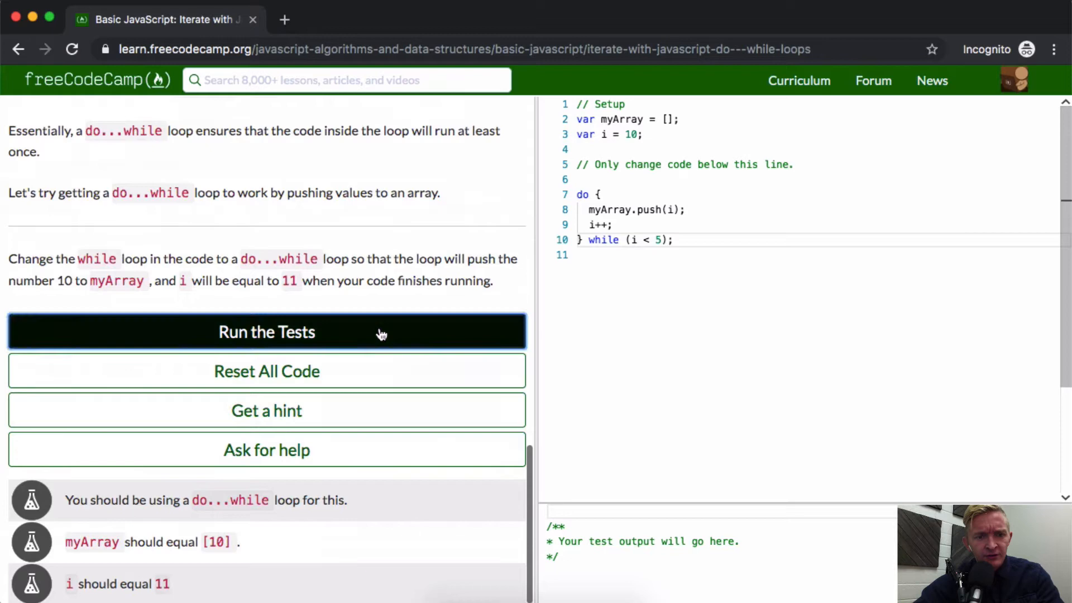
click(267, 333)
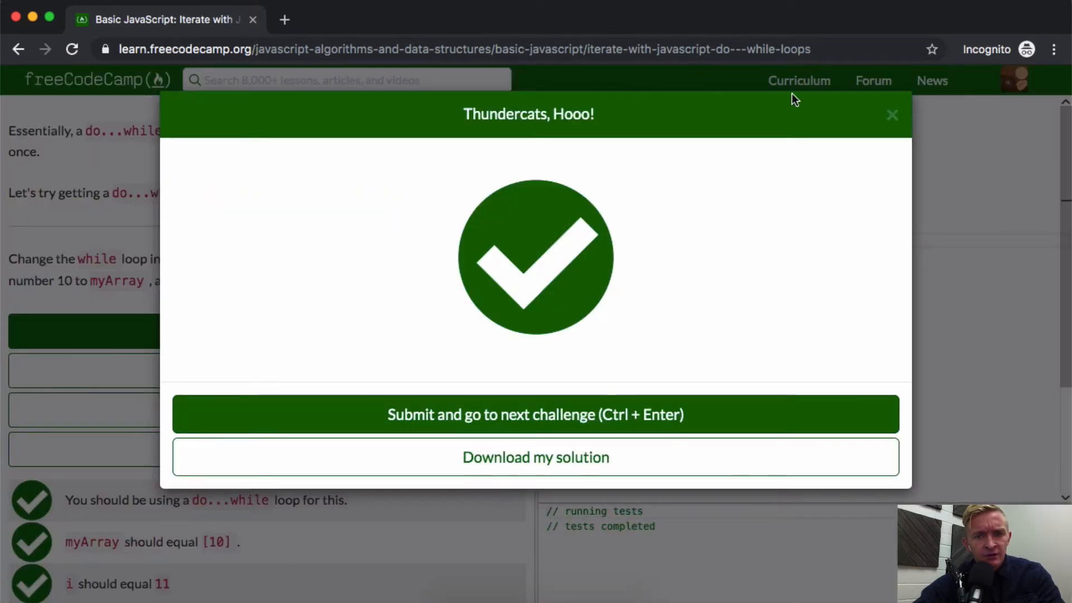
click(892, 115)
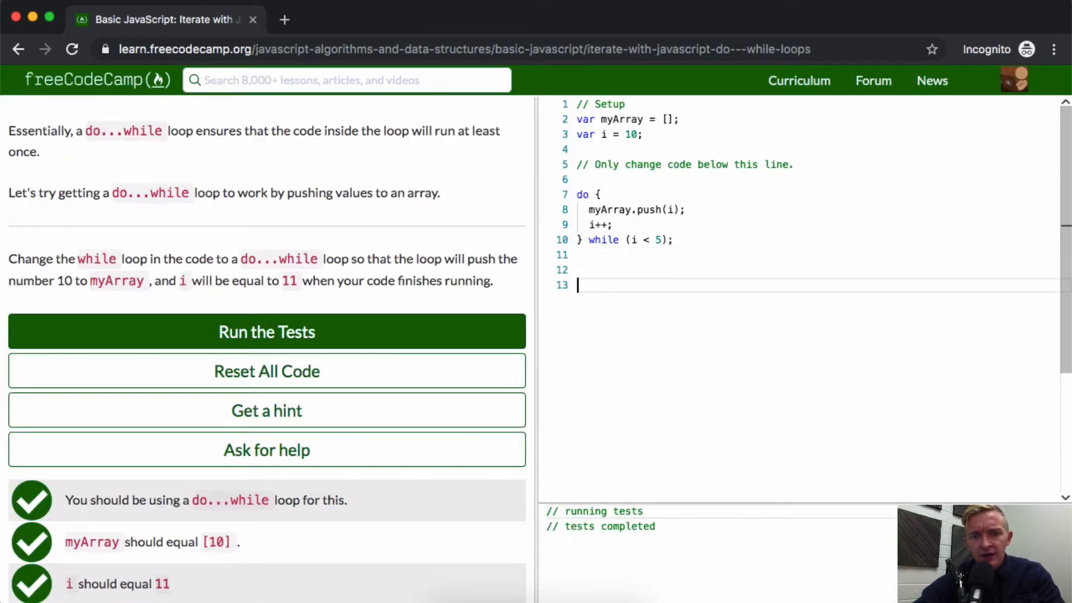
Log myArray to see 10, then remove the log line and the while (i < 5); condition.
text(console.)
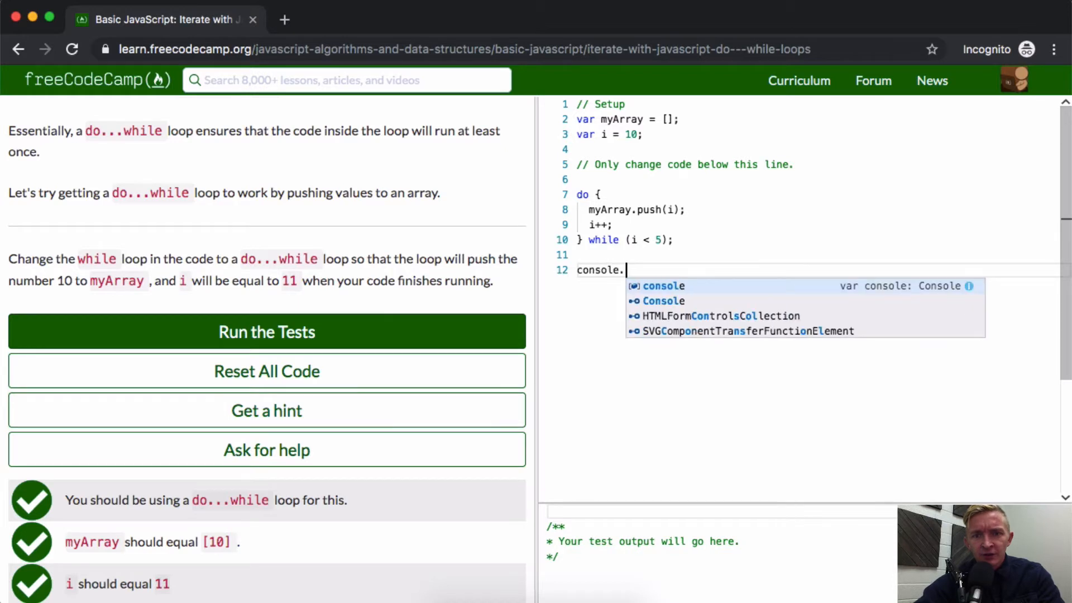
text(log(myArray);)
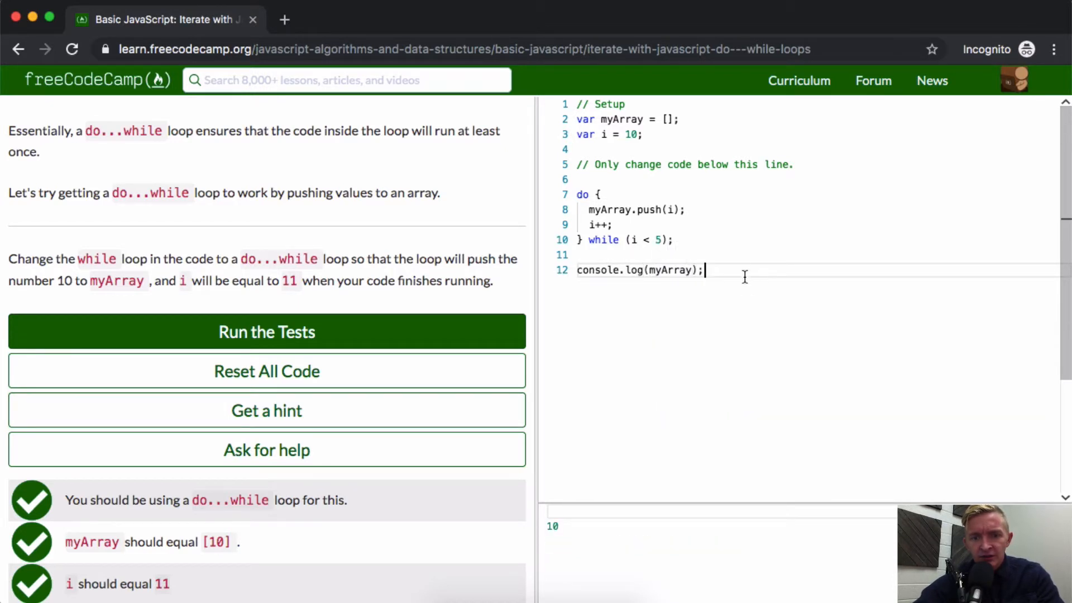
key(Backspace)
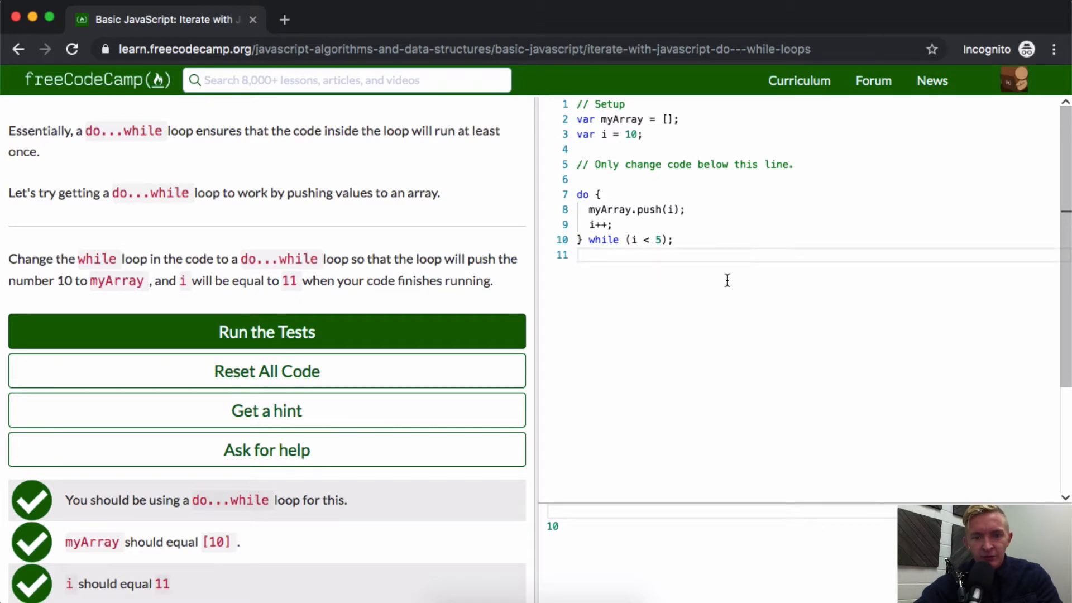
key(Backspace)
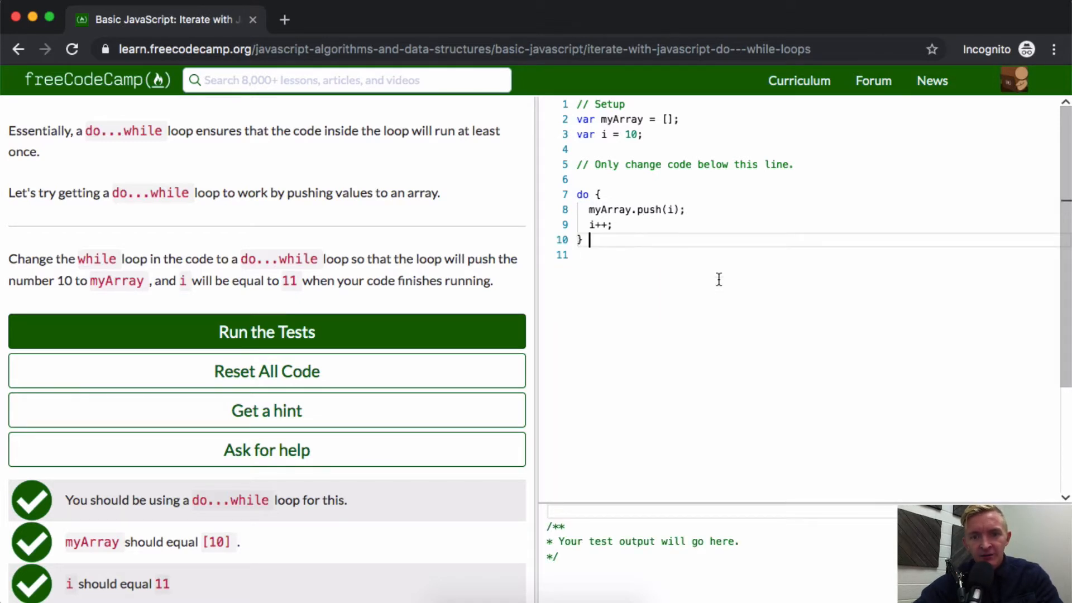
Restore the while (i < 5) { header and add console.log(myArray); below the loop.
text(while (i < 5) {)
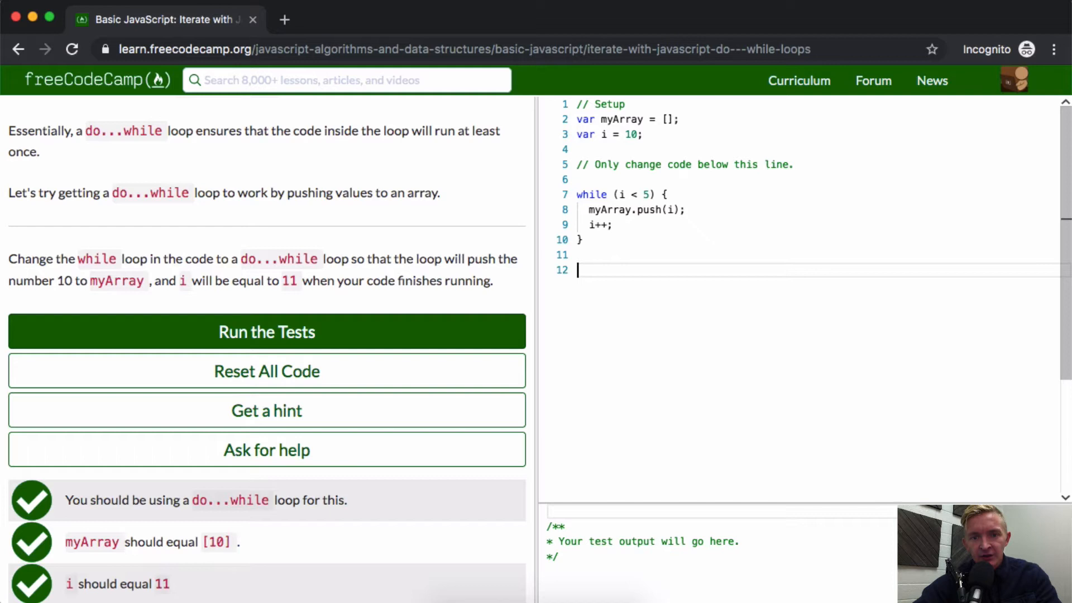
text(console.log(myArray);)
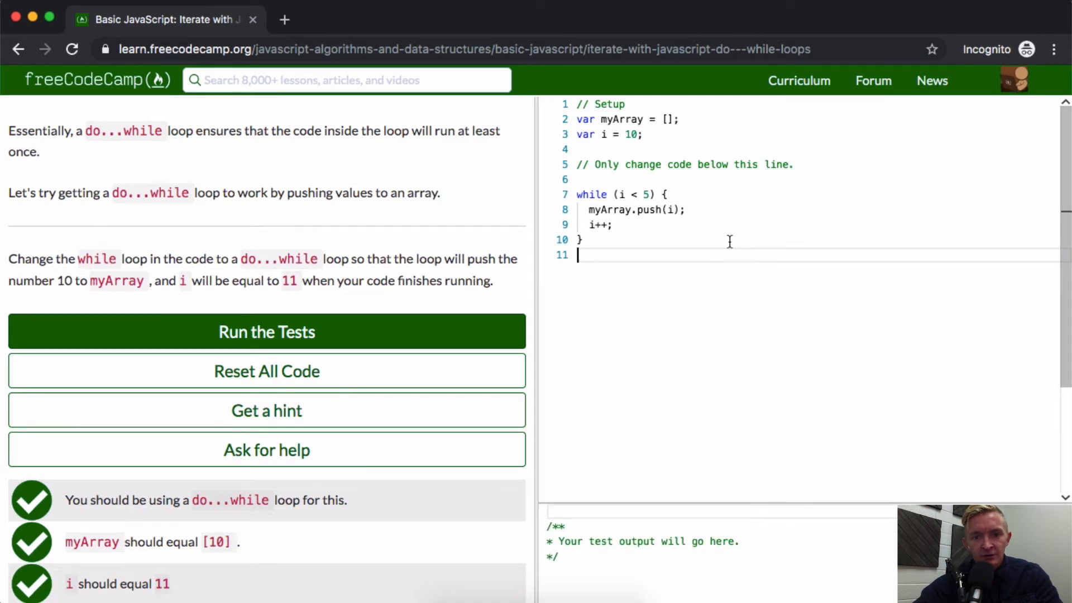
text(console.log(myArray);)
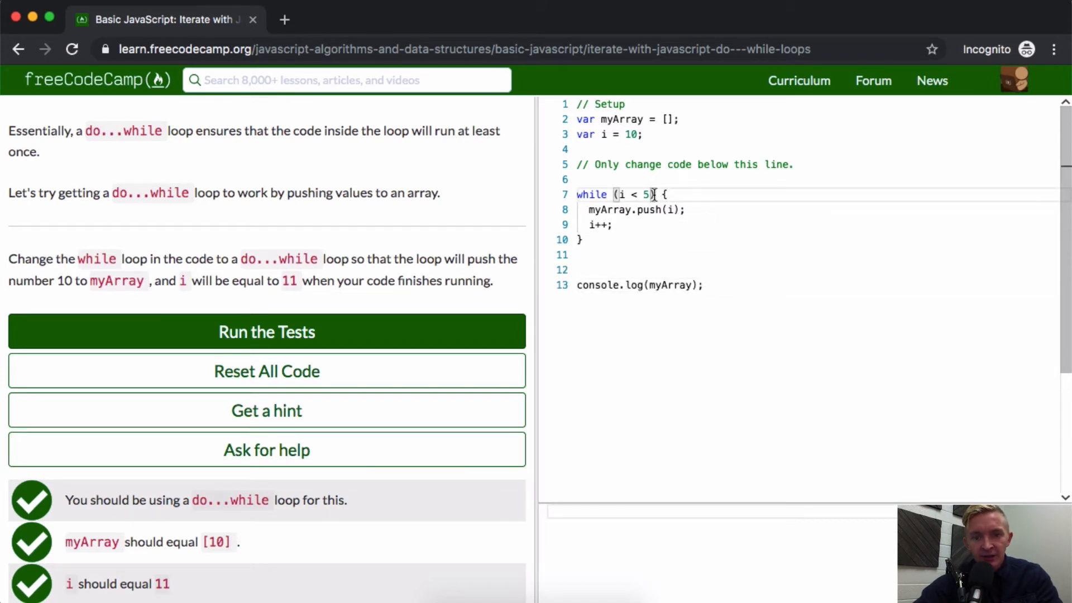
mouse_move(646, 242)
text(do)
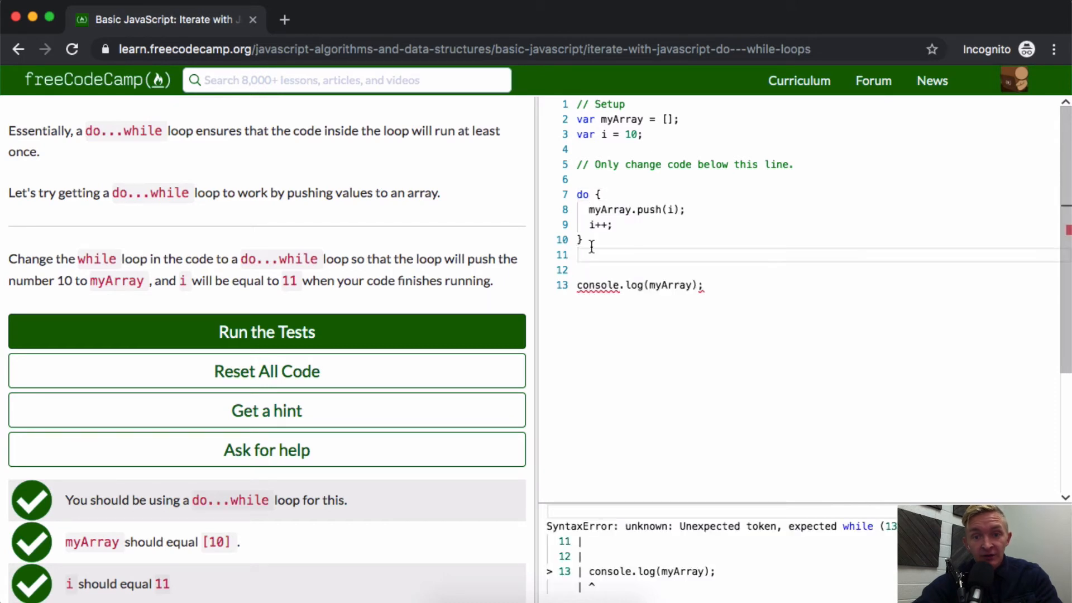
Append while (i < 5); after the brace, check logged values 10 and 11, then run the tests.
text(while (i < 5))
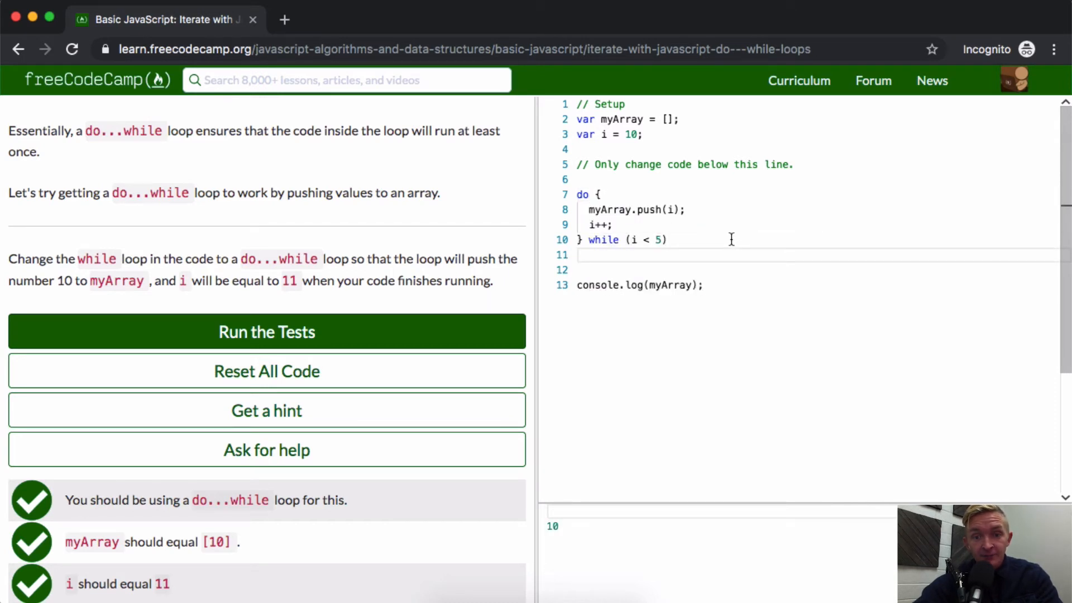
text(;)
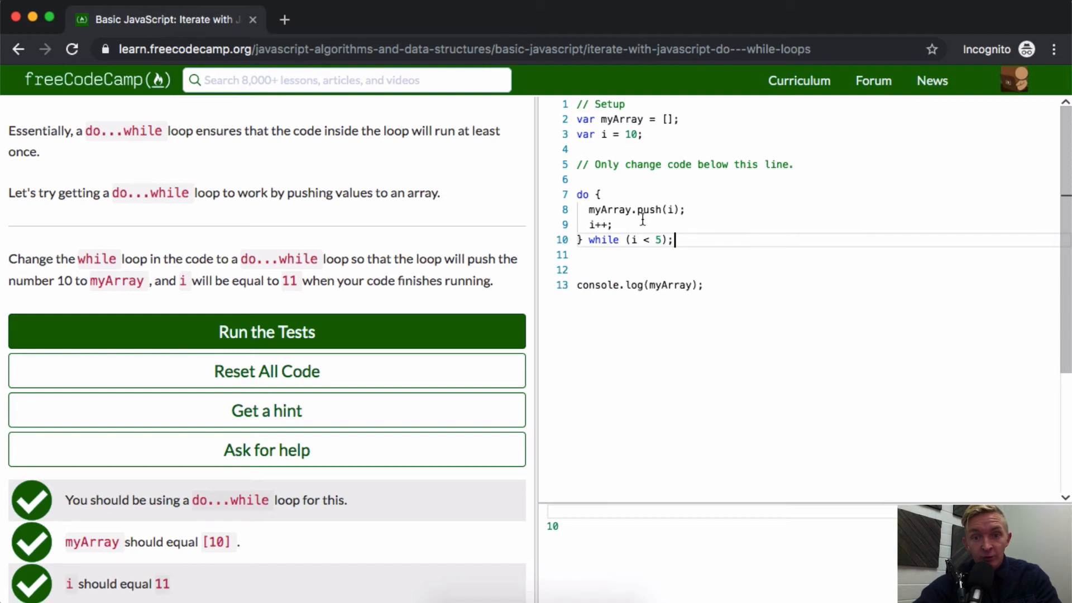
double_click(631, 134)
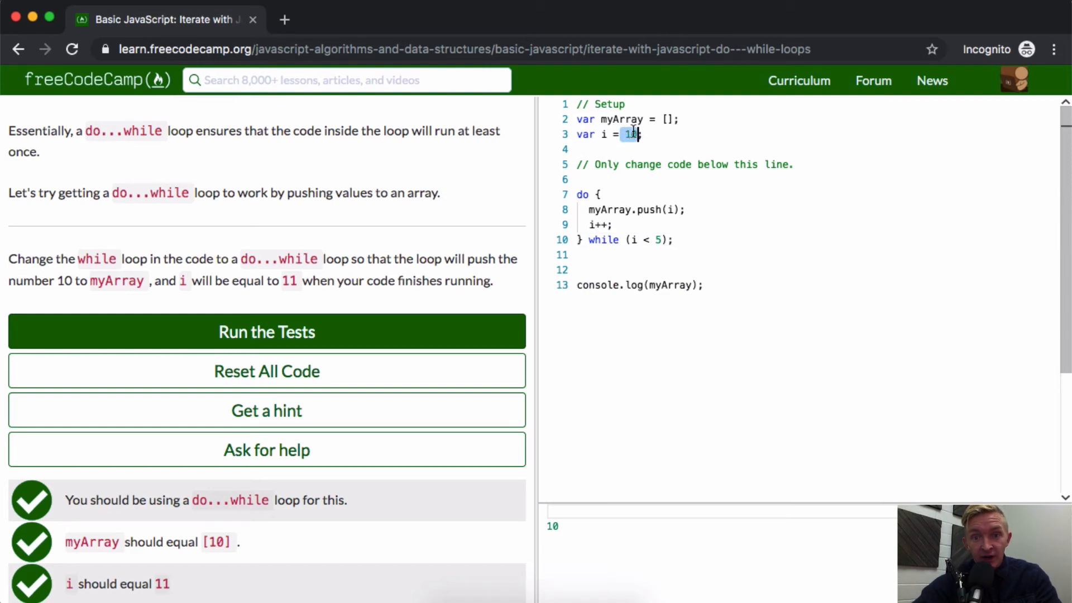
text(console.log(i)
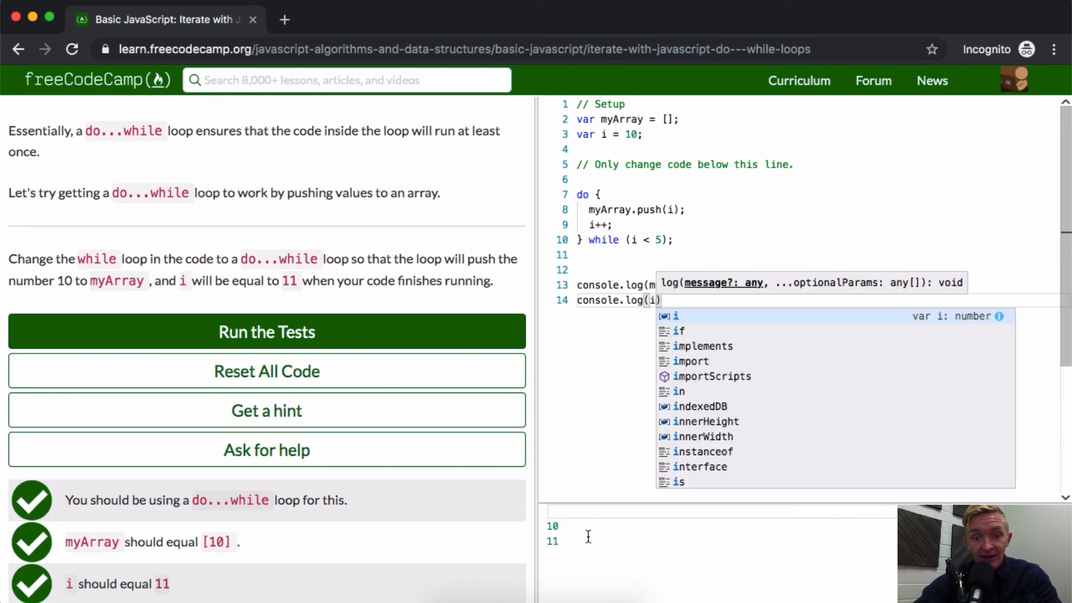
click(638, 240)
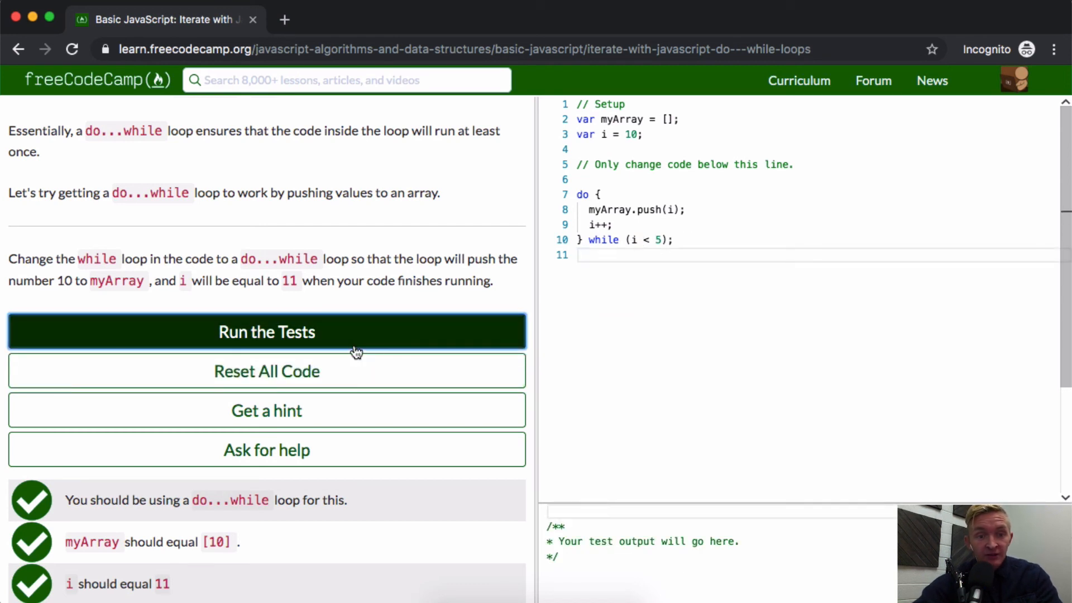
click(266, 331)
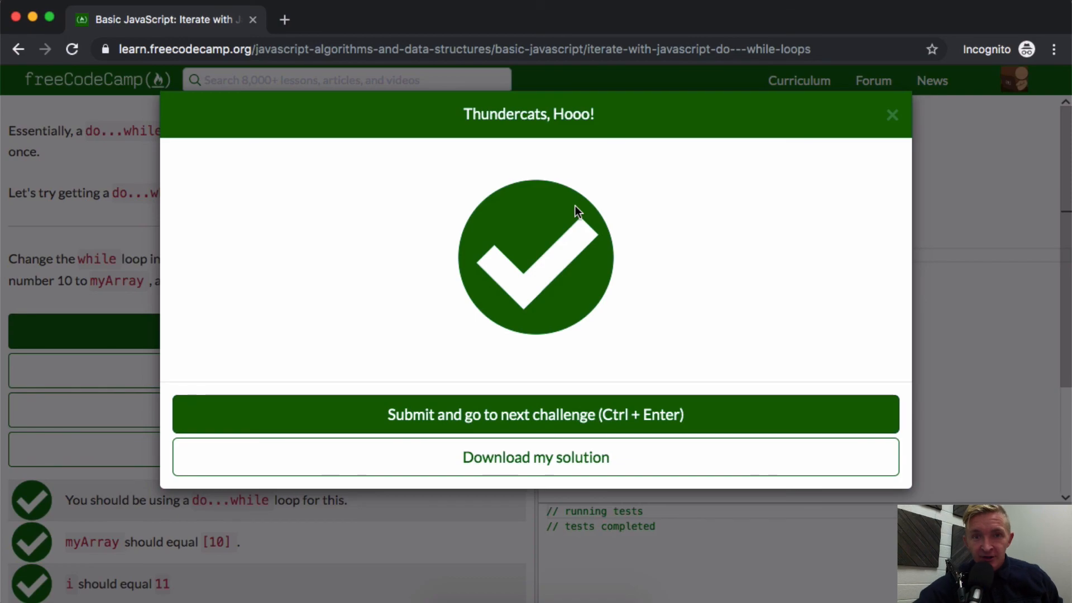